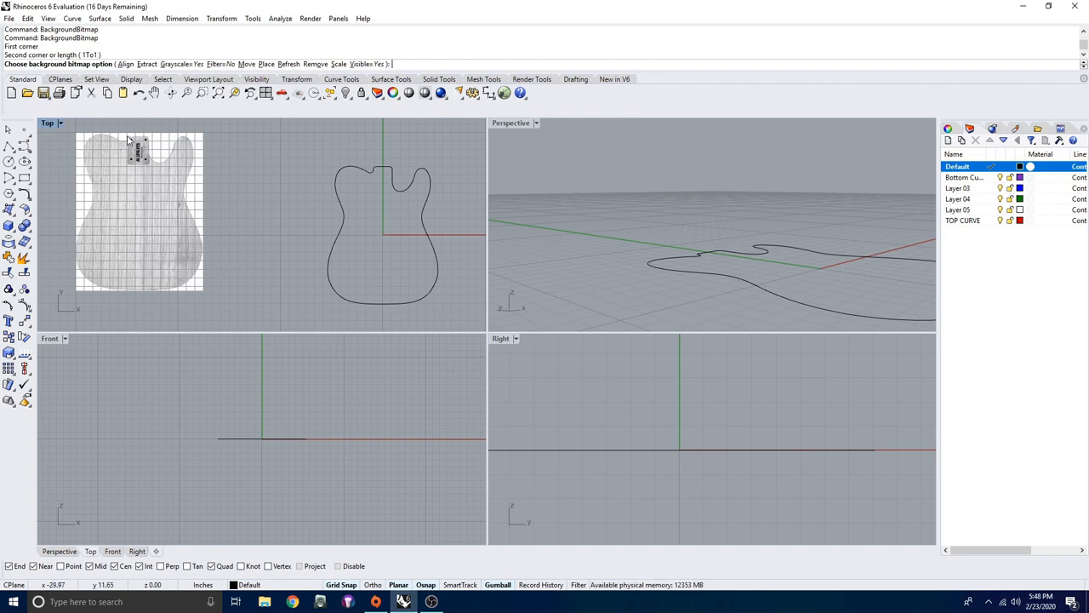
pyautogui.moveTo(95, 179)
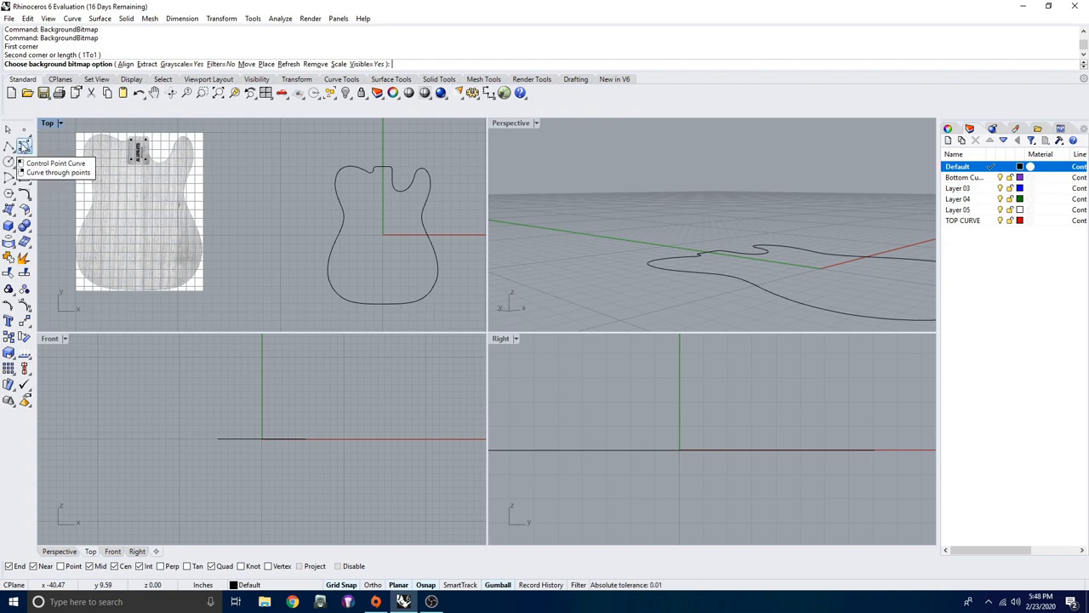
pyautogui.moveTo(288, 198)
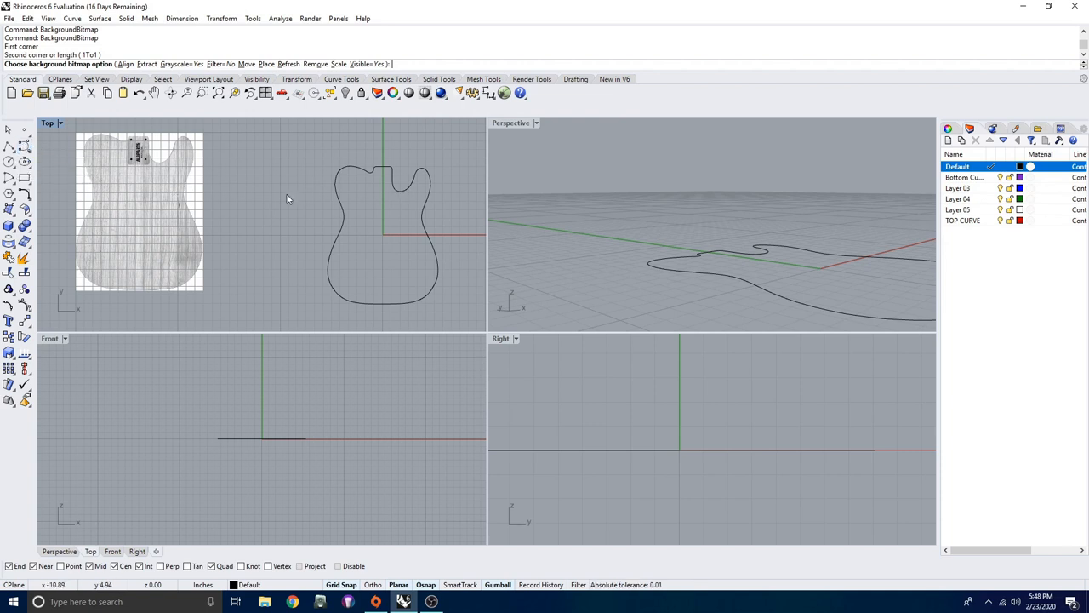
# Remove the background image and rebuild the guitar outline to 150 points at degree 3
pyautogui.click(316, 64)
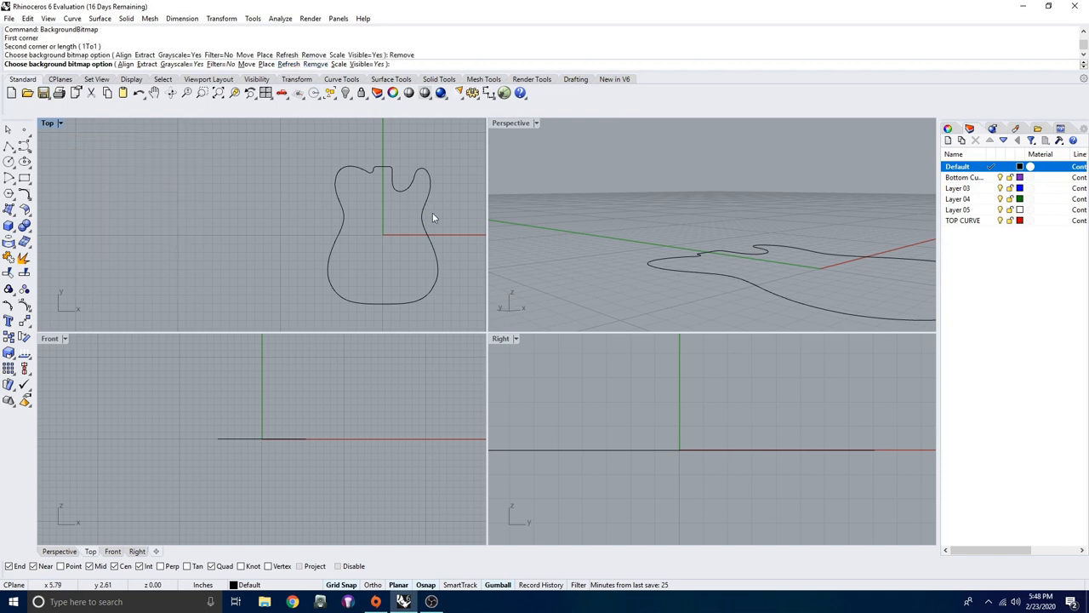
pyautogui.moveTo(434, 217); pyautogui.dragTo(319, 194)
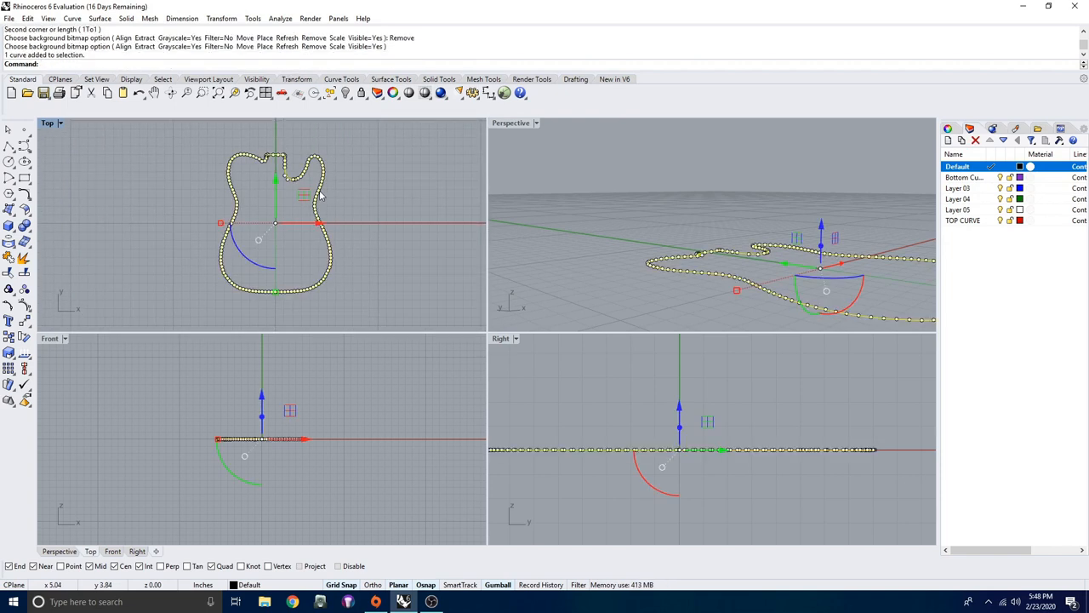
pyautogui.write('Rebuild')
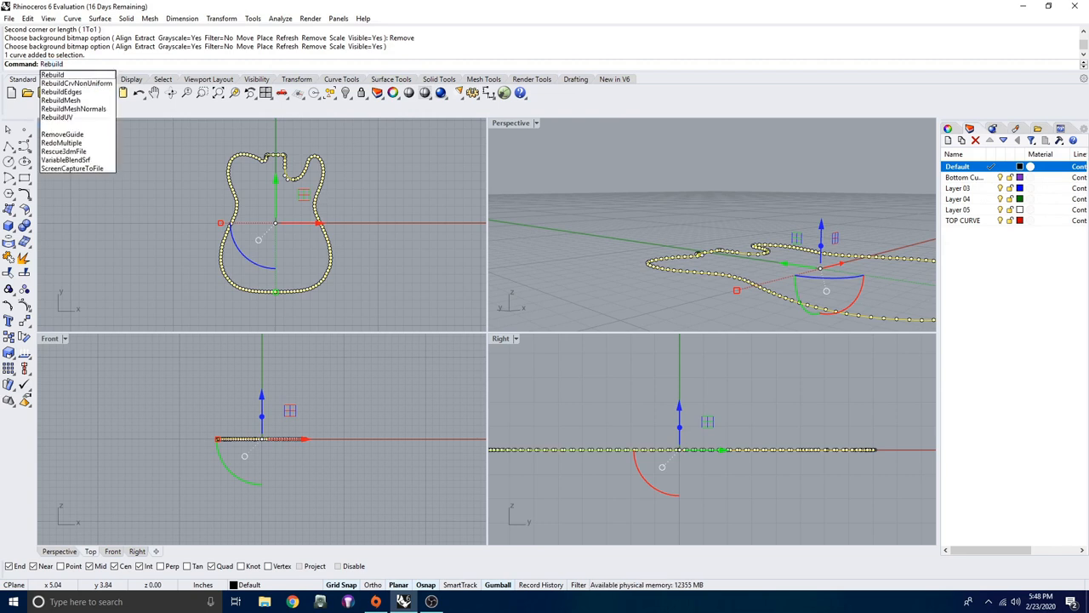
pyautogui.click(53, 75)
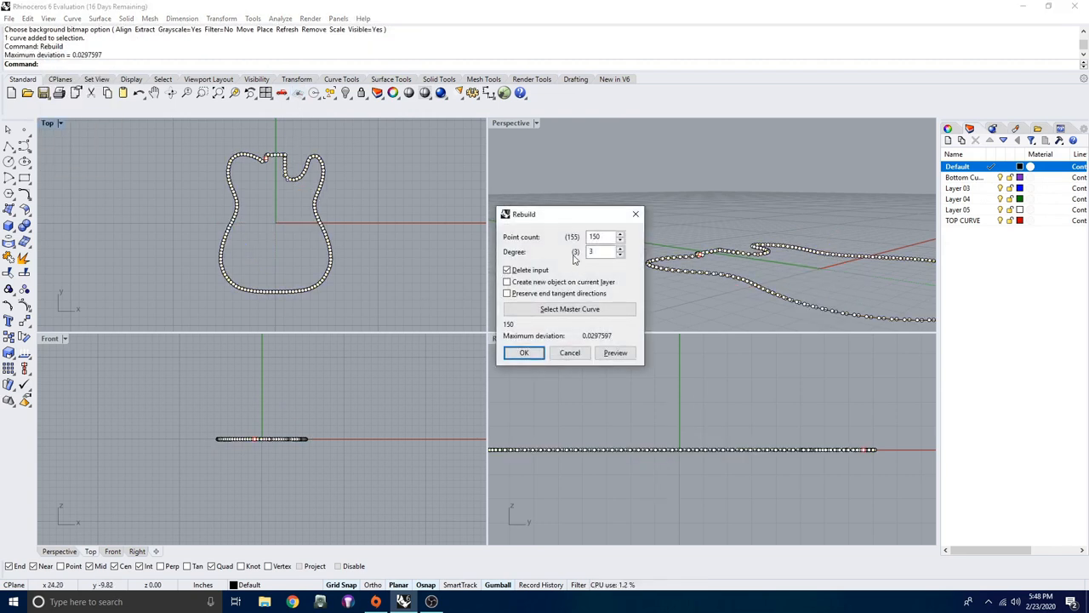
pyautogui.click(598, 236)
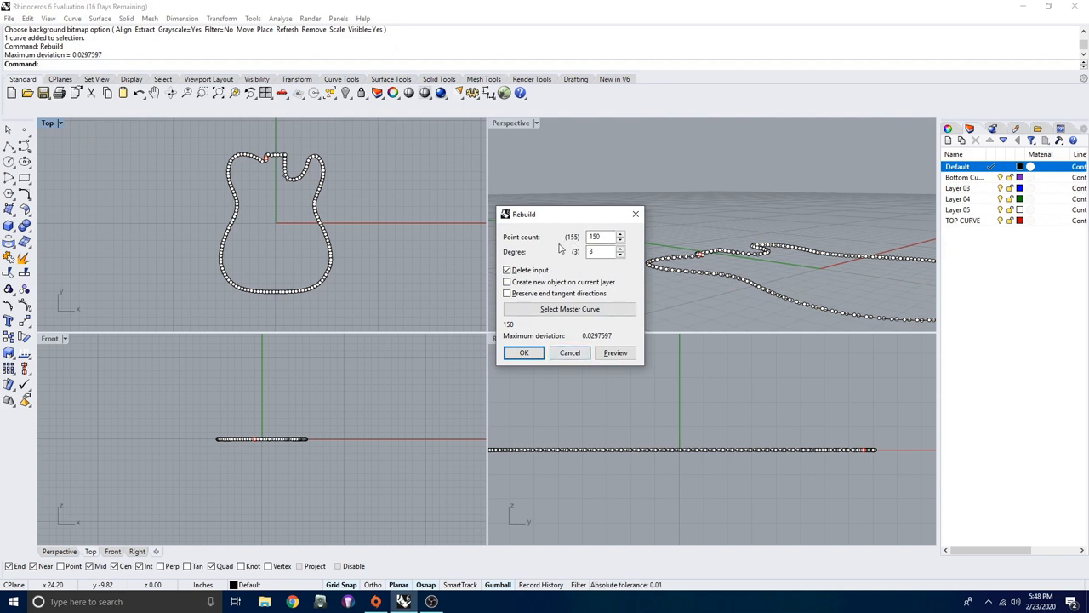
pyautogui.click(524, 353)
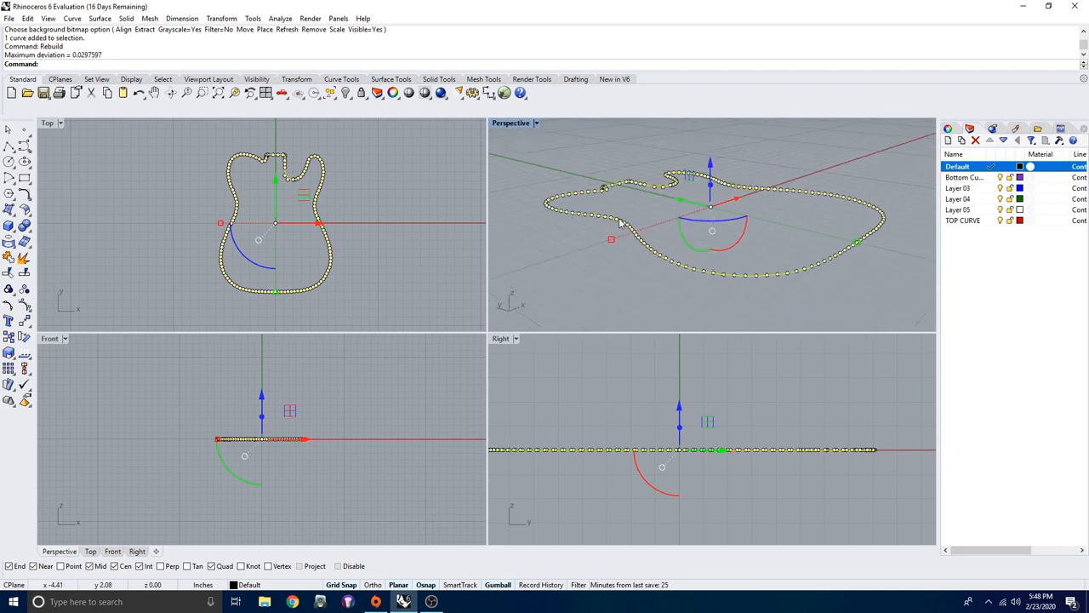
pyautogui.moveTo(781, 246)
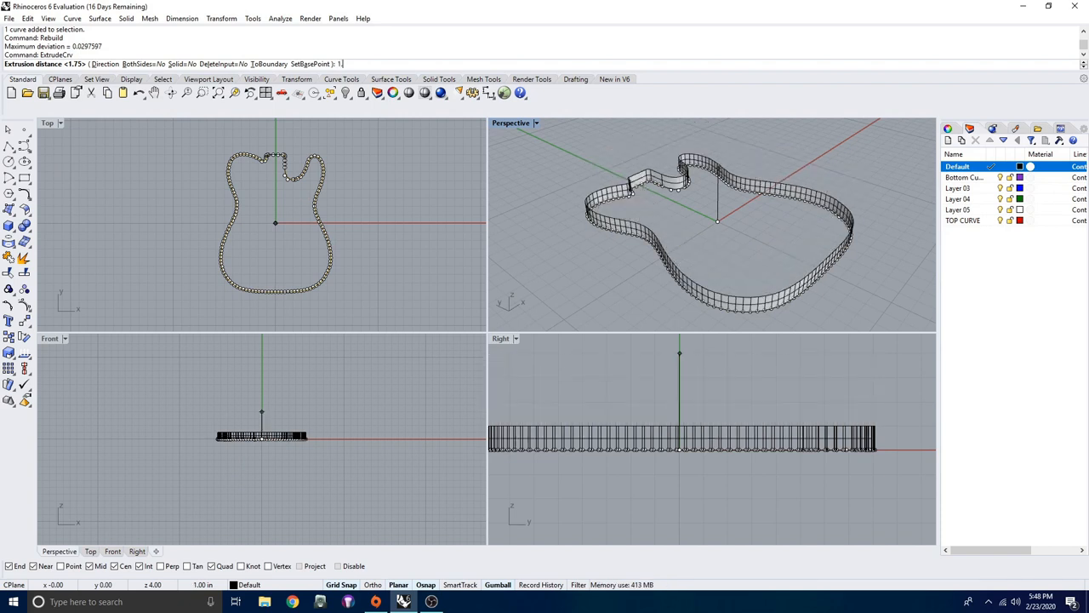
# Extrude the outline 1.75 inches and cap it into a closed body
pyautogui.write('1.75')
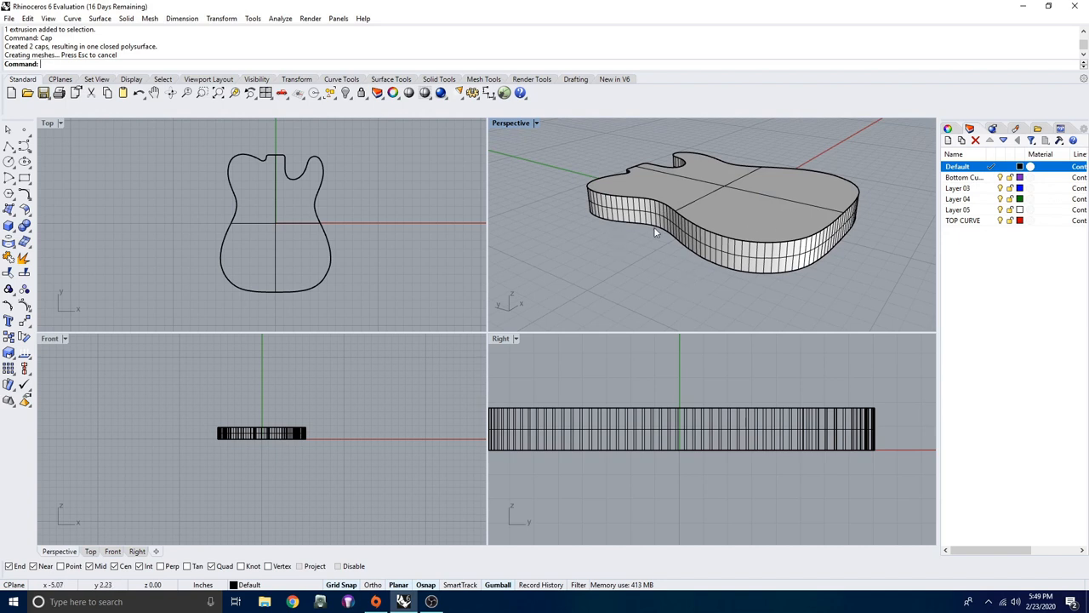
# Draw a diagonal curve across the lower bout and place a lowered copy outside the body edge
pyautogui.click(25, 157)
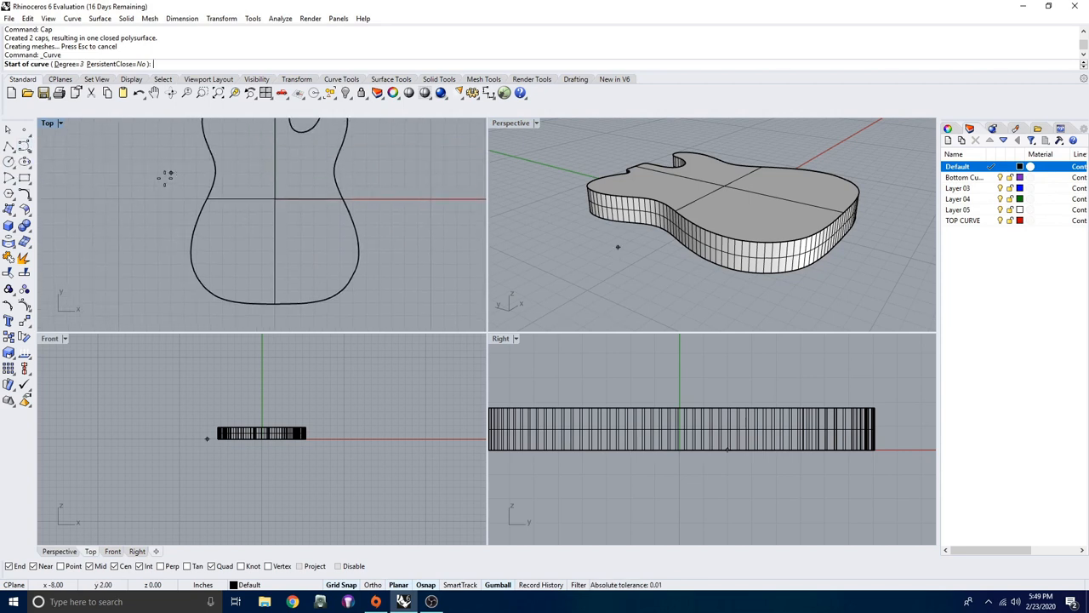
pyautogui.click(171, 174)
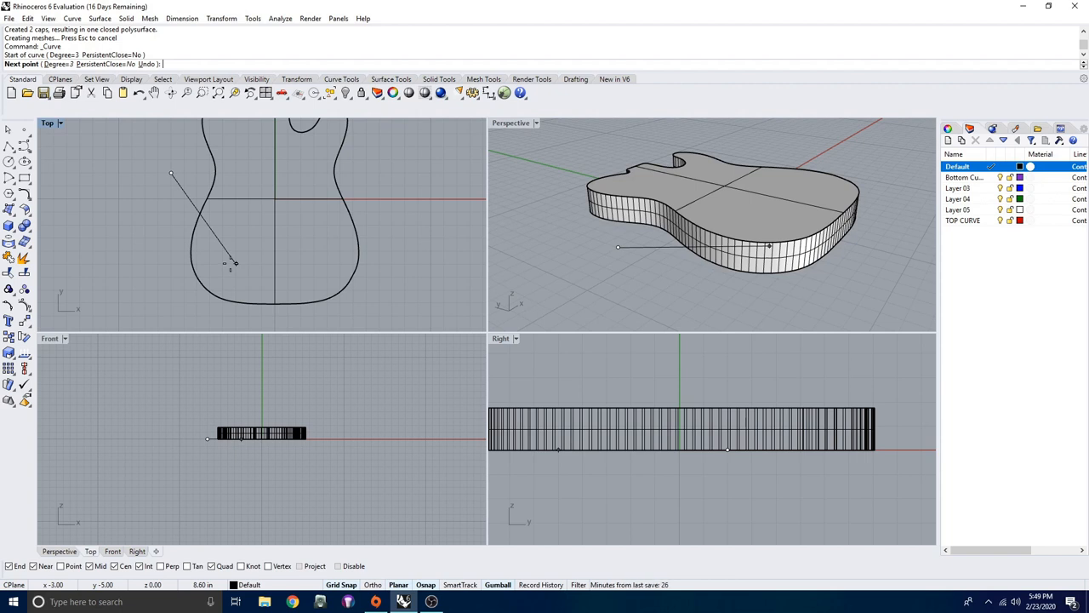
pyautogui.click(315, 298)
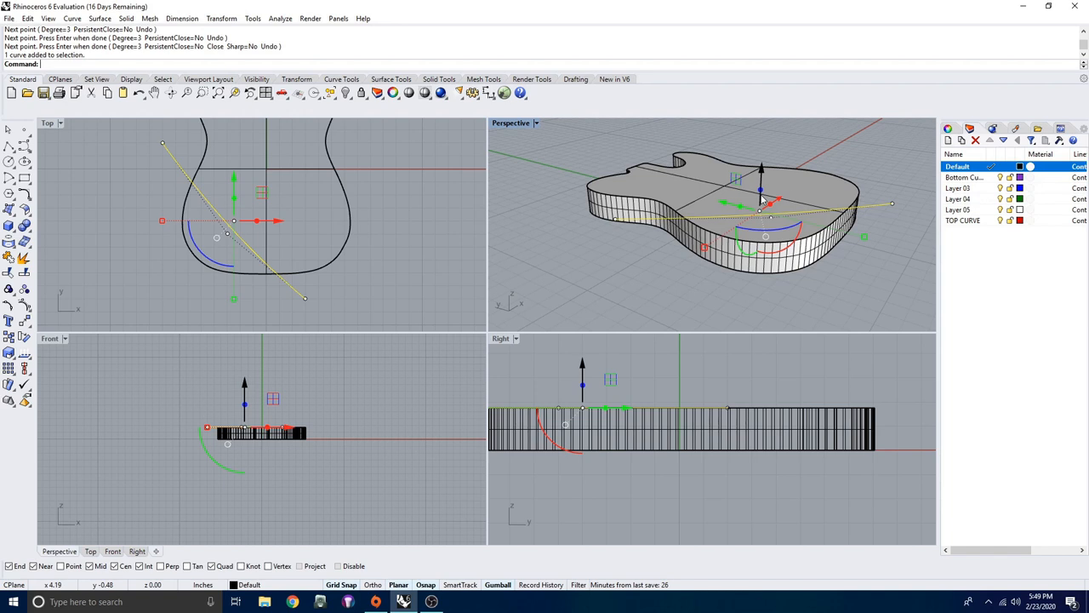
pyautogui.click(723, 221)
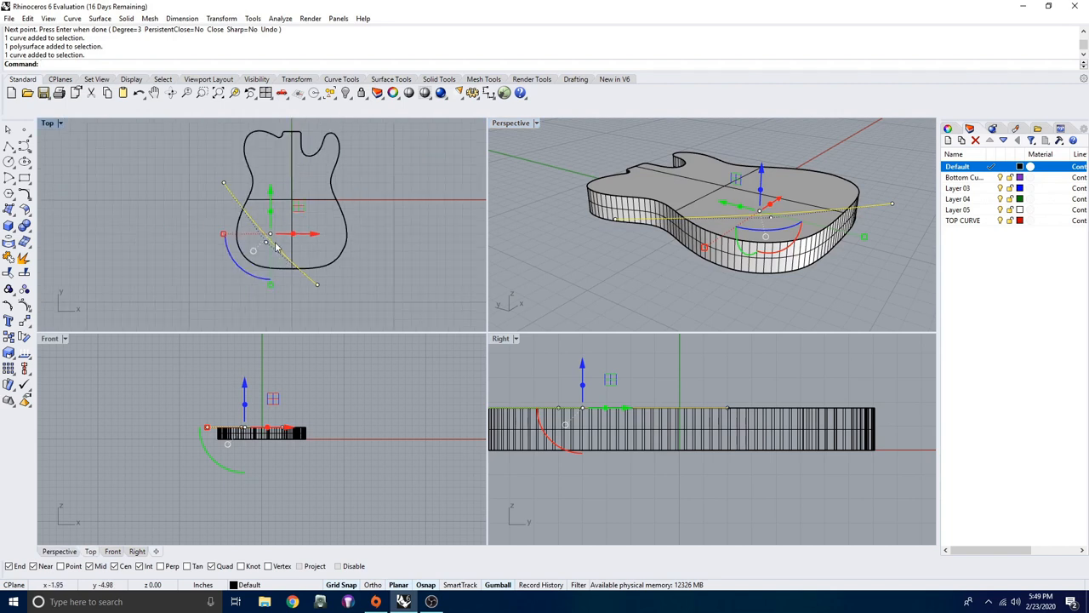
pyautogui.press('ctrl+c')
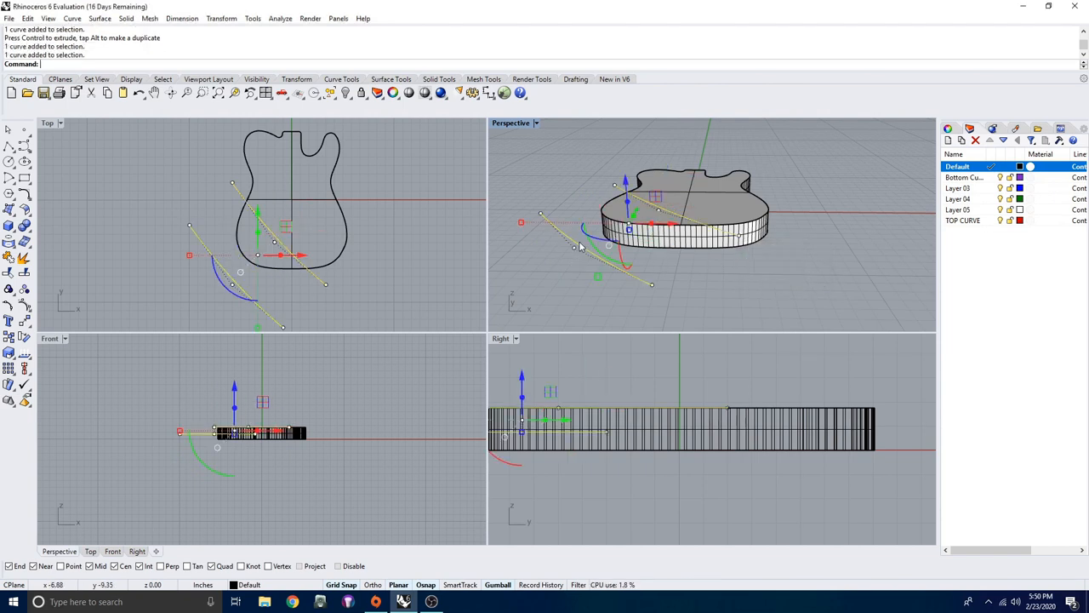
# Loft a Tight surface between the two curves and trim the body corner with it
pyautogui.write('Loft')
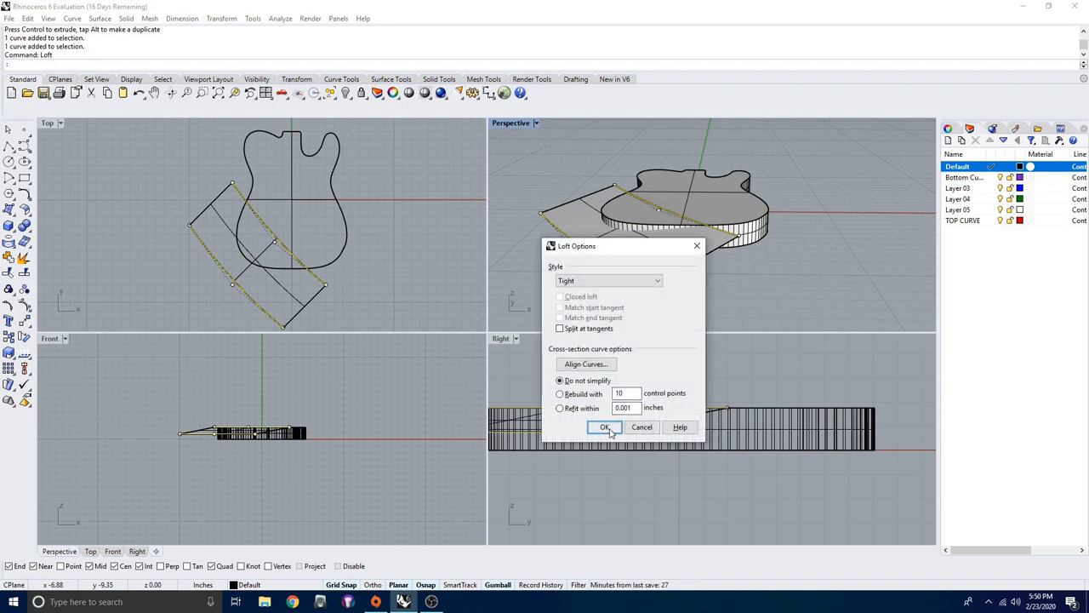
pyautogui.click(606, 427)
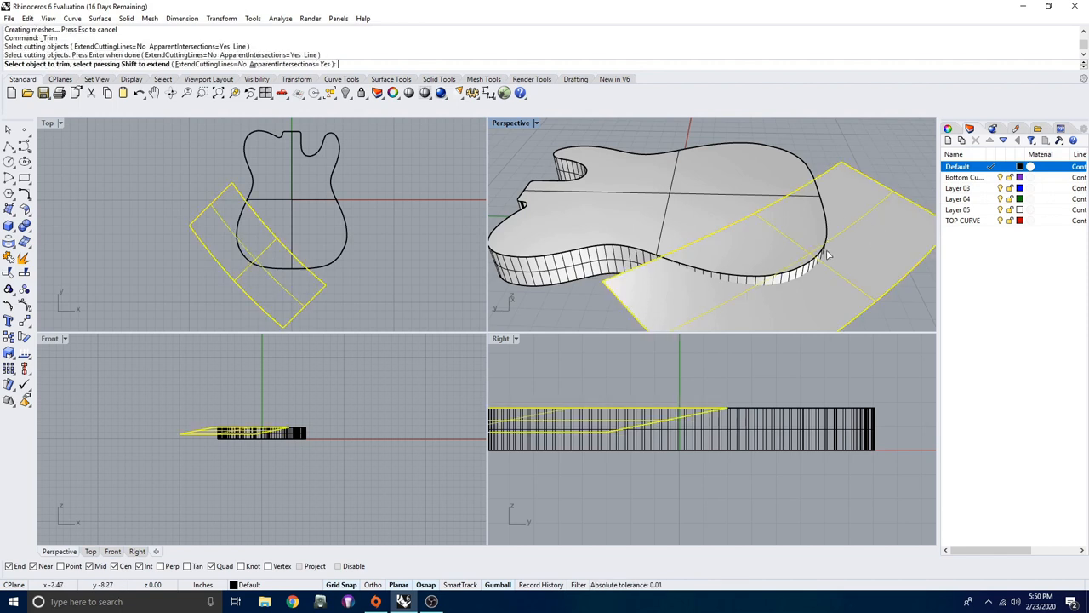
pyautogui.click(826, 255)
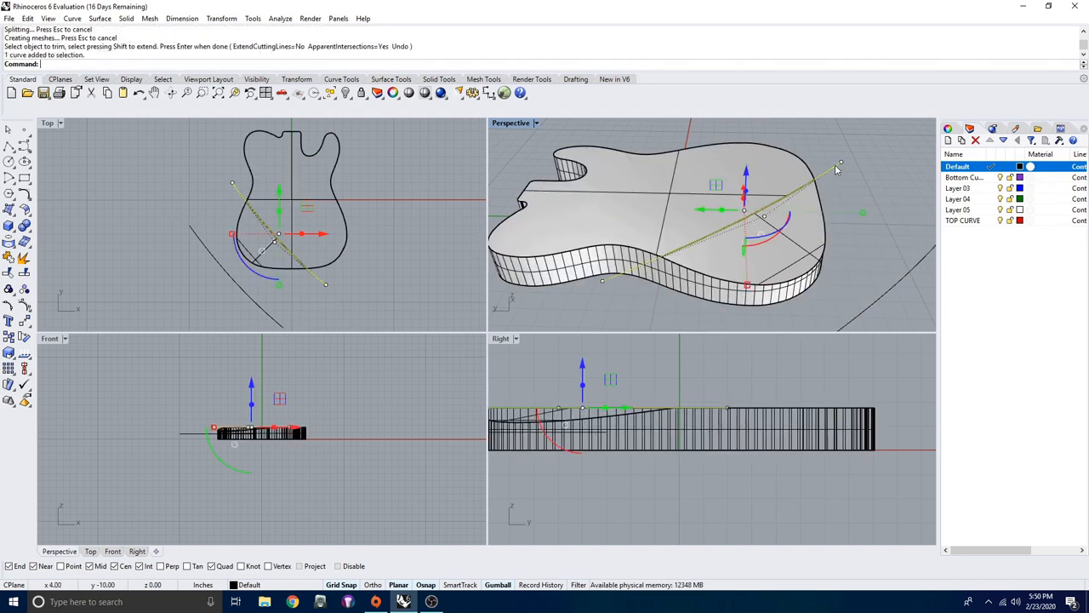
# Delete the contour curves and fillet the arm-contour edge along the top
pyautogui.press('Delete')
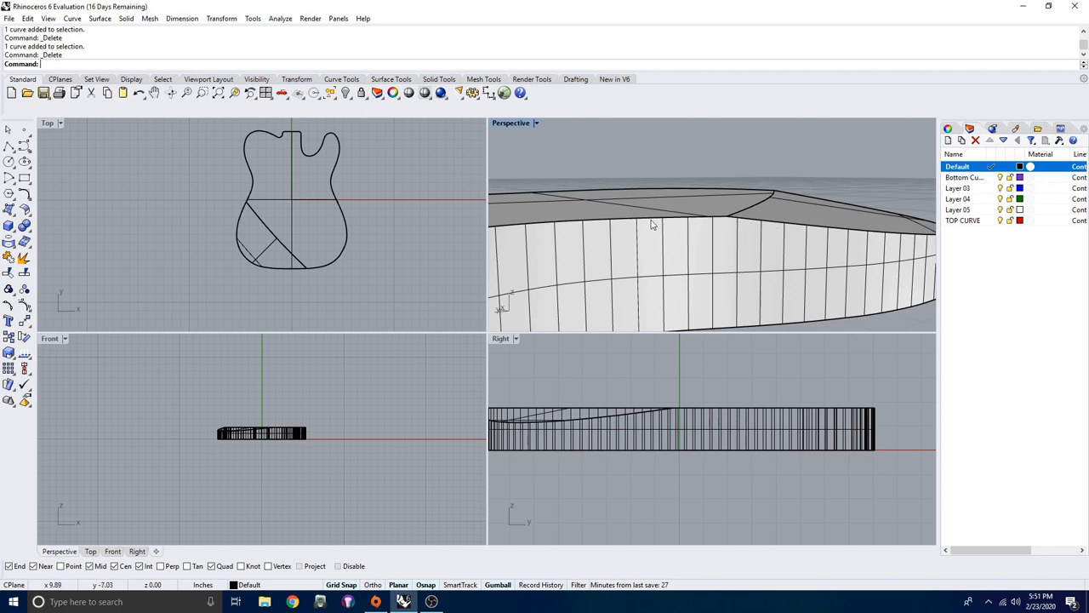
pyautogui.moveTo(820, 233)
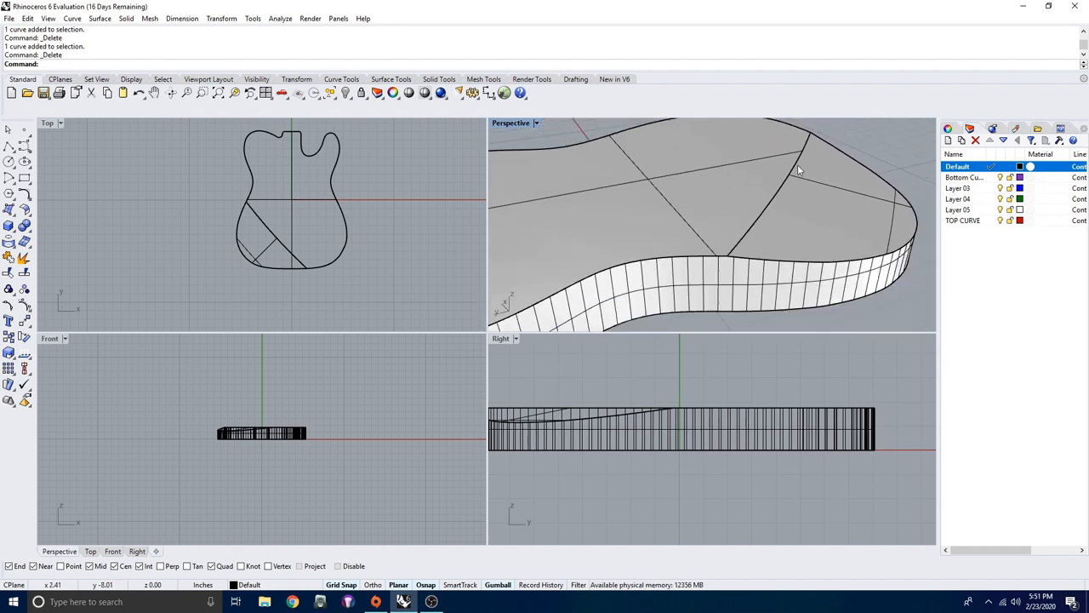
pyautogui.write('FilletEd')
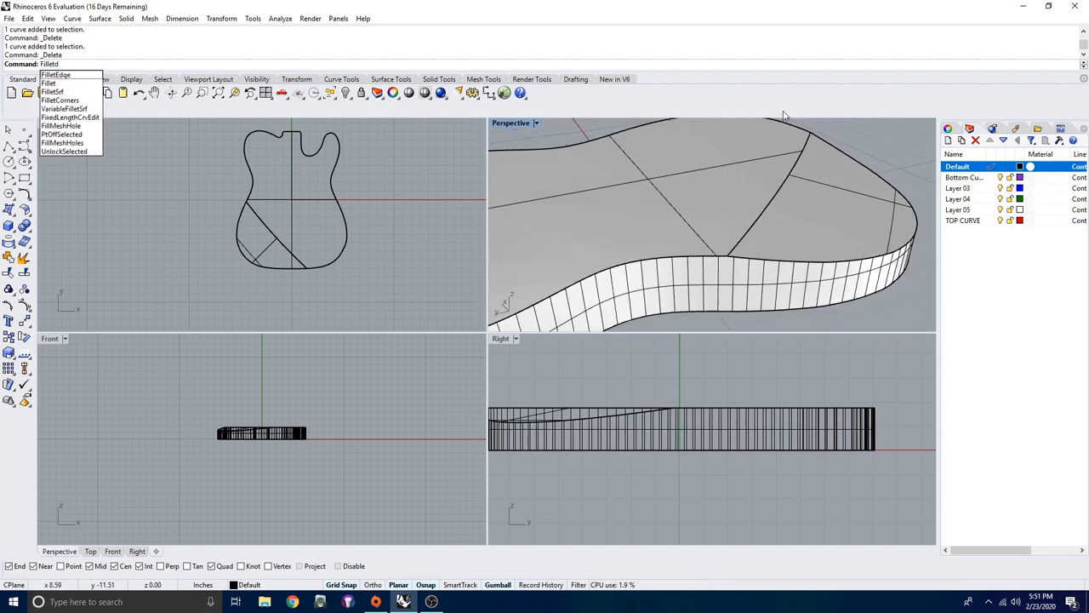
pyautogui.click(55, 74)
pyautogui.write('10')
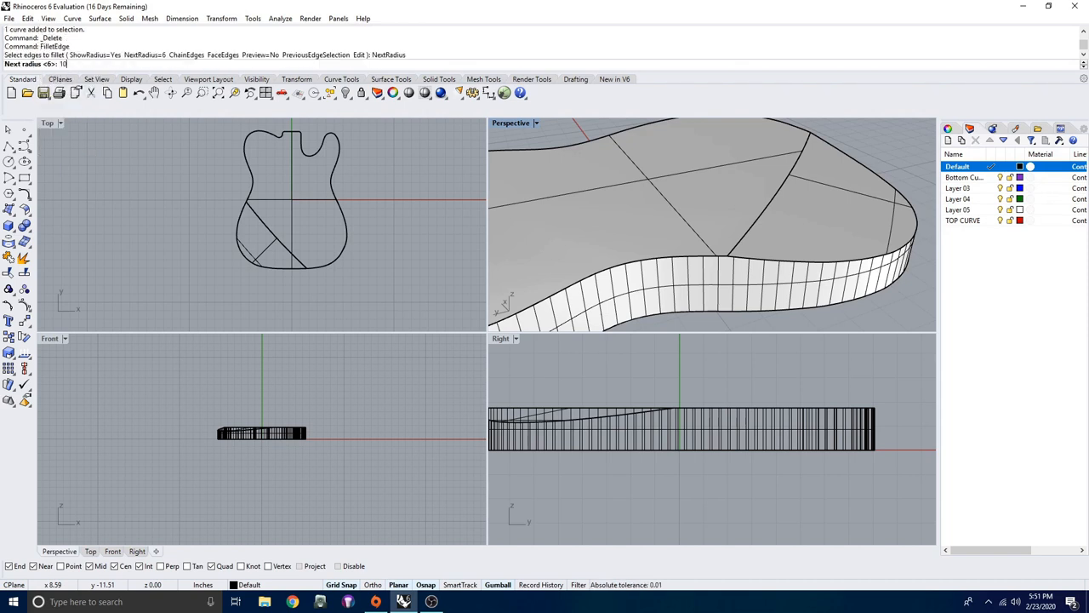
pyautogui.press('Enter')
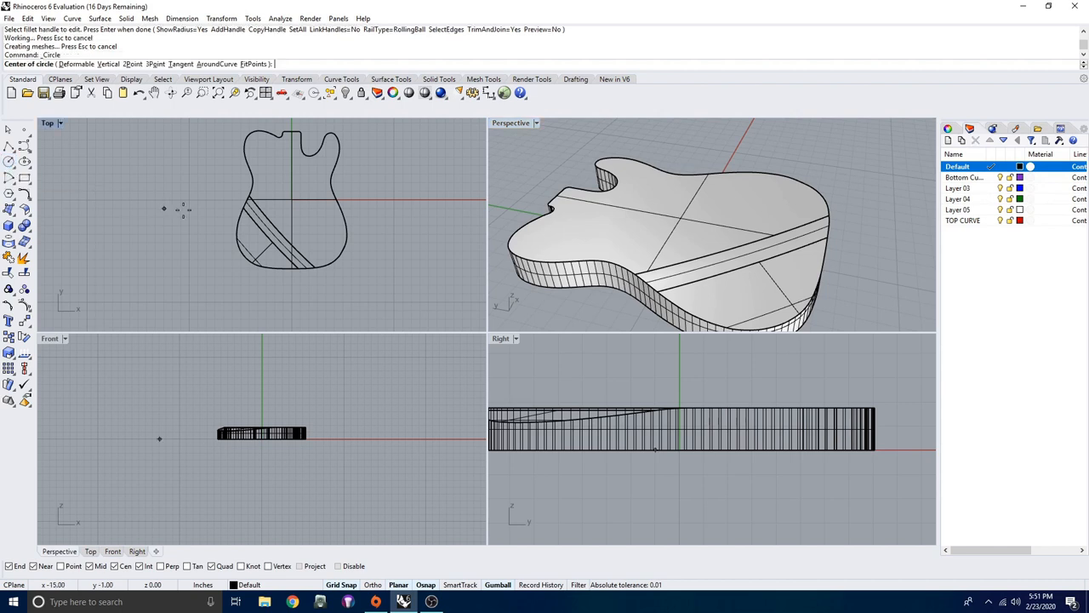
# Draw a 13.51 in circle over the lower bout and orbit the view from above
pyautogui.click(189, 199)
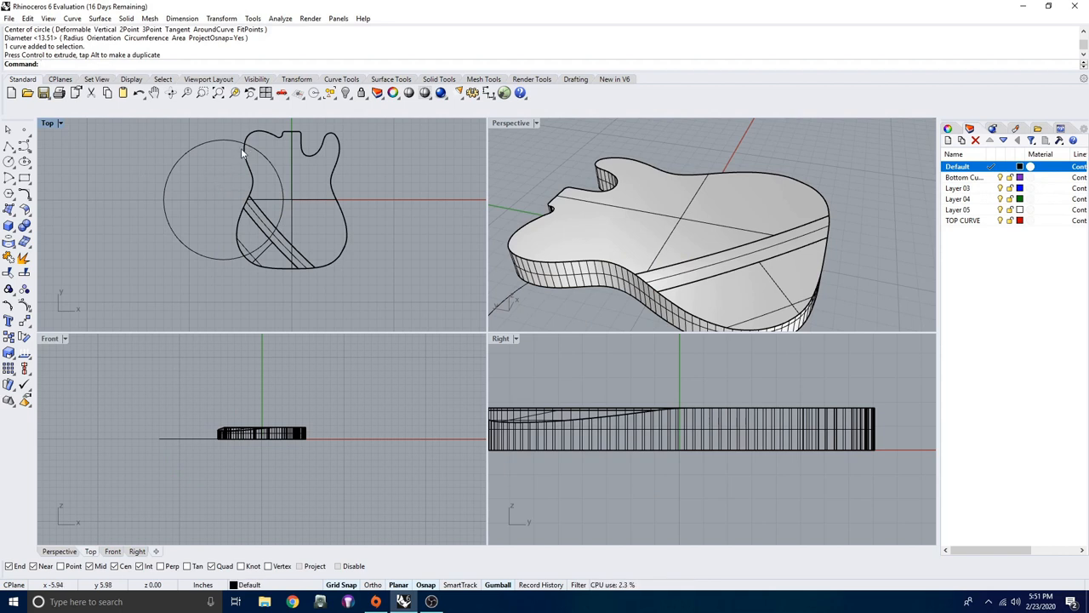
pyautogui.moveTo(230, 263)
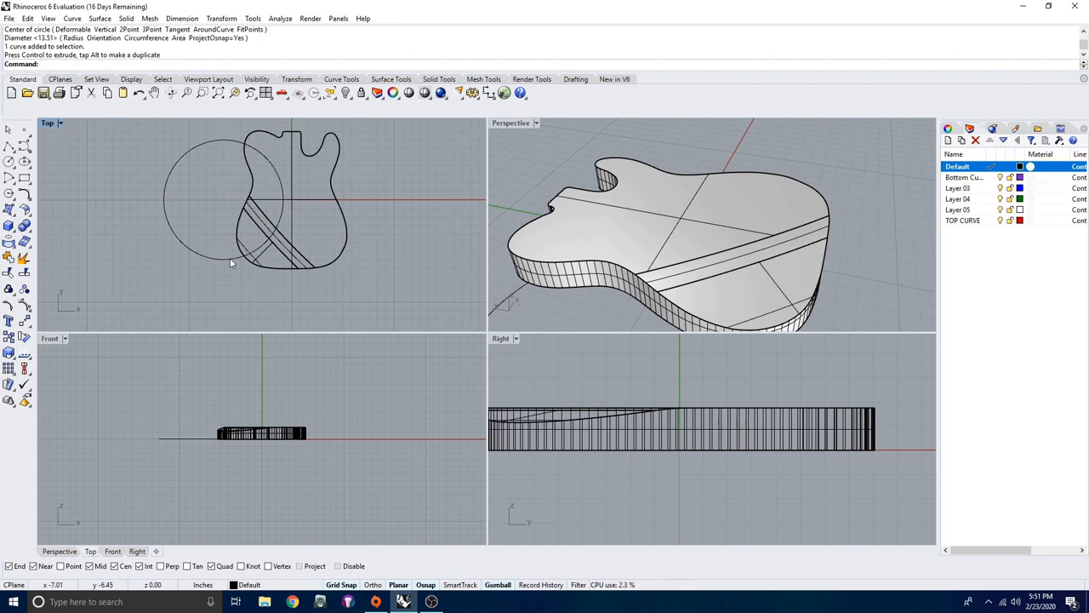
pyautogui.moveTo(162, 193)
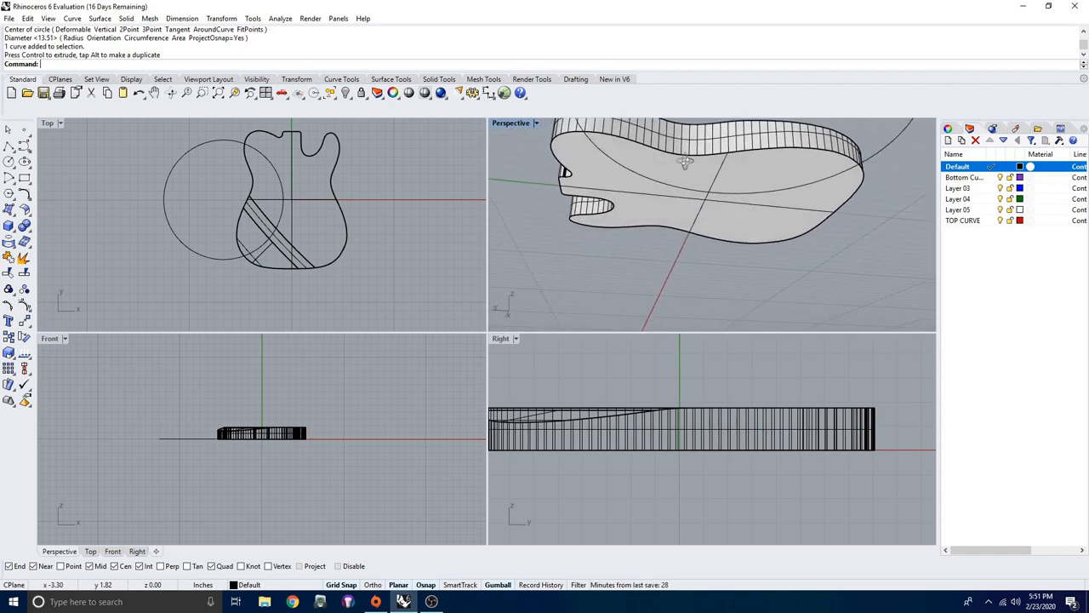
pyautogui.moveTo(685, 163); pyautogui.dragTo(647, 259)
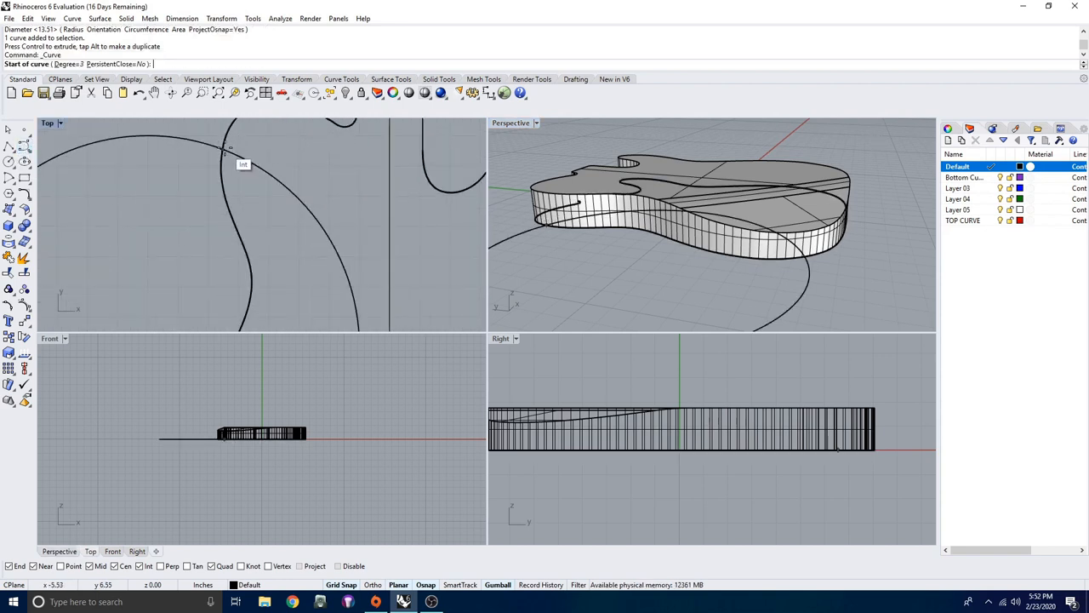
# Draw a three-point arched curve snapped between the circle-outline intersection points
pyautogui.click(222, 149)
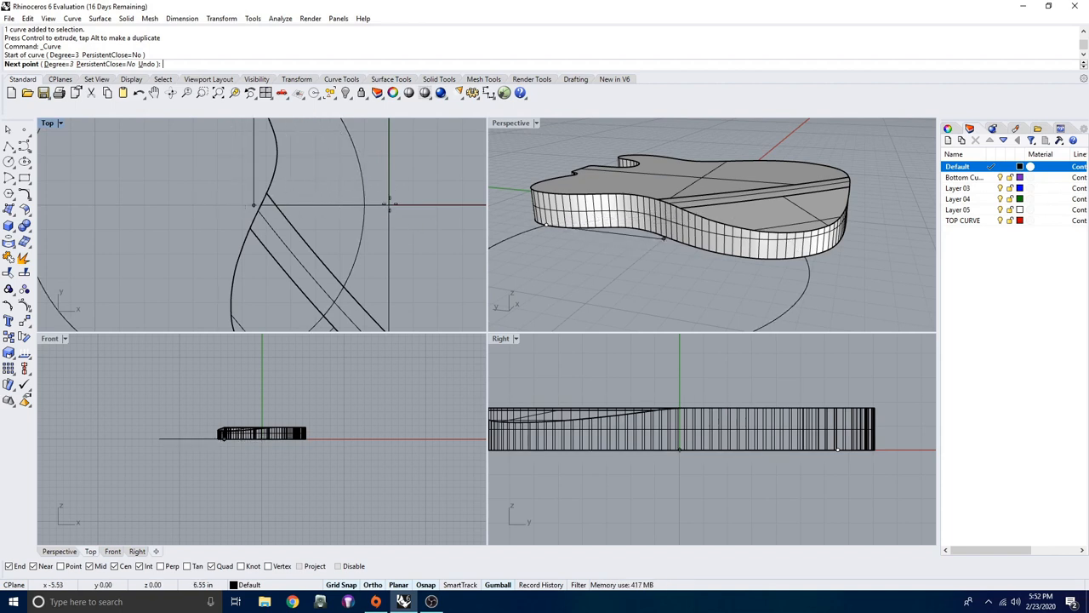
pyautogui.click(298, 212)
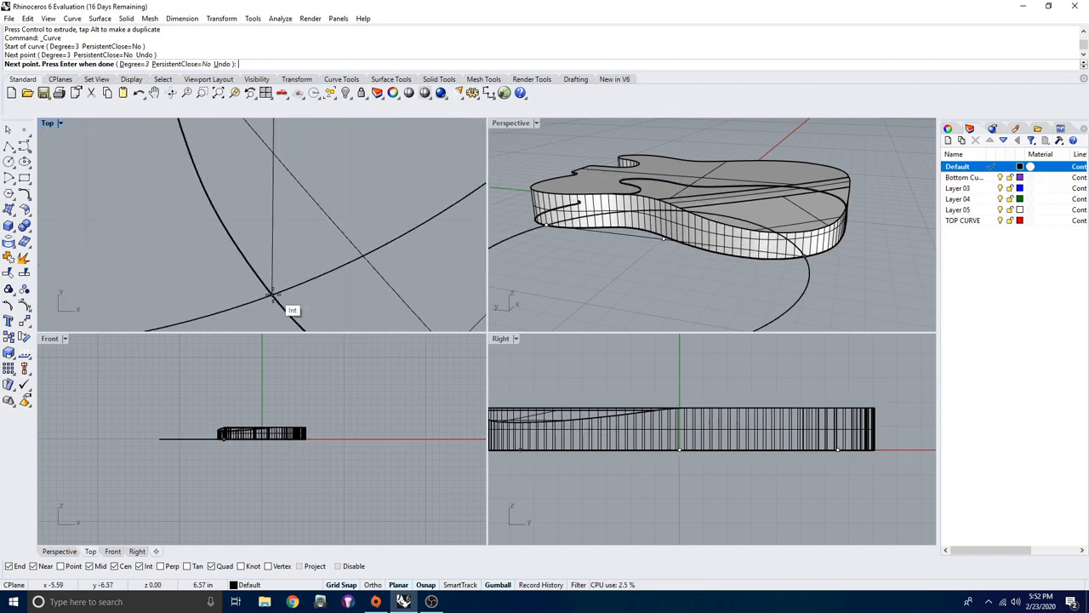
pyautogui.click(275, 296)
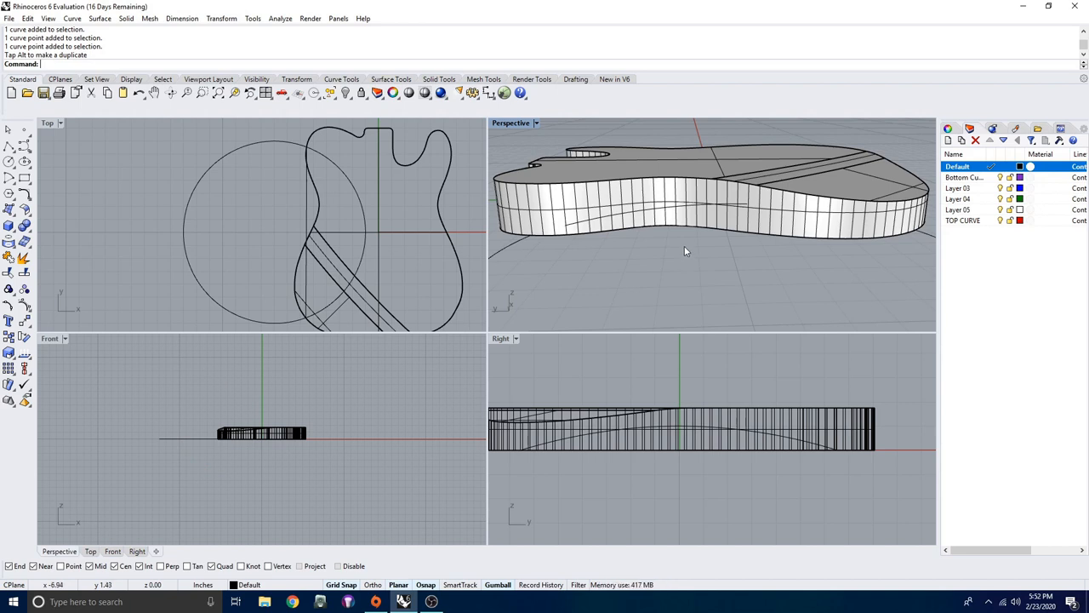
# Project the arched curve onto the body's side wall and select the leftover curve
pyautogui.write('Project')
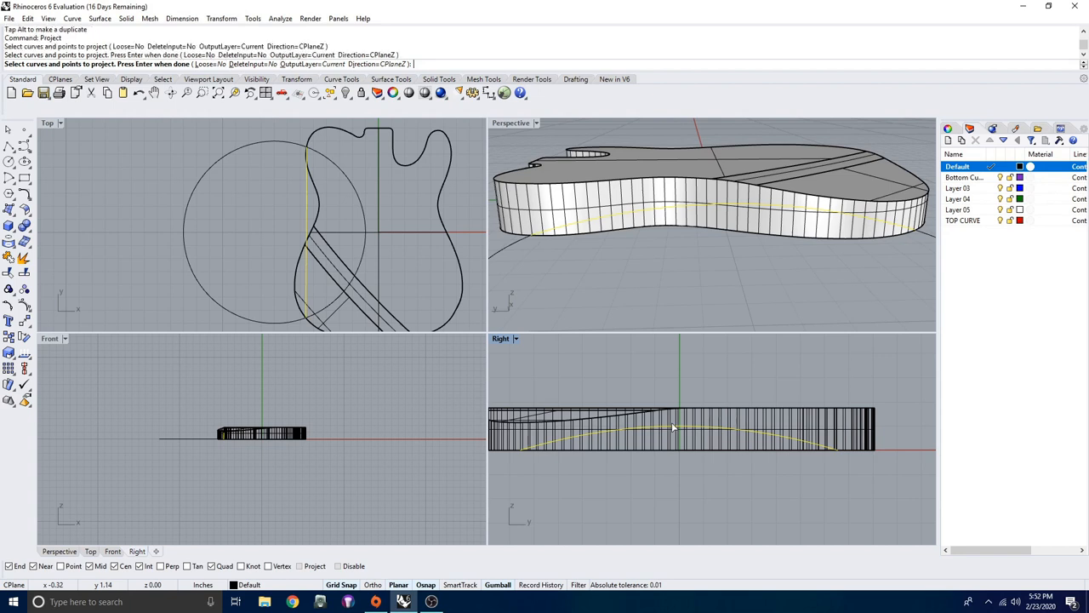
pyautogui.press('Enter')
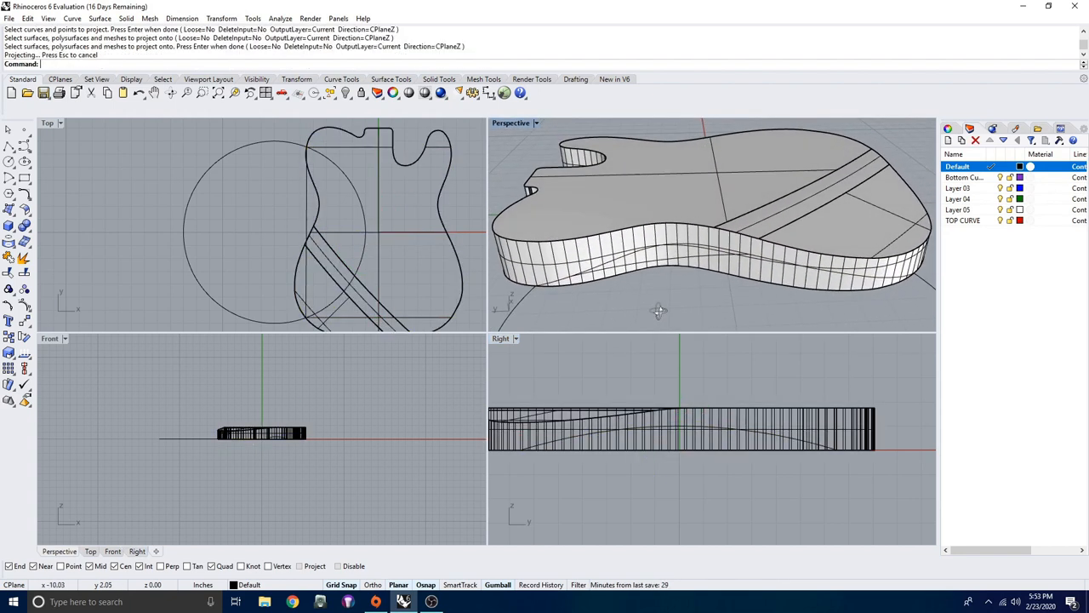
pyautogui.click(649, 267)
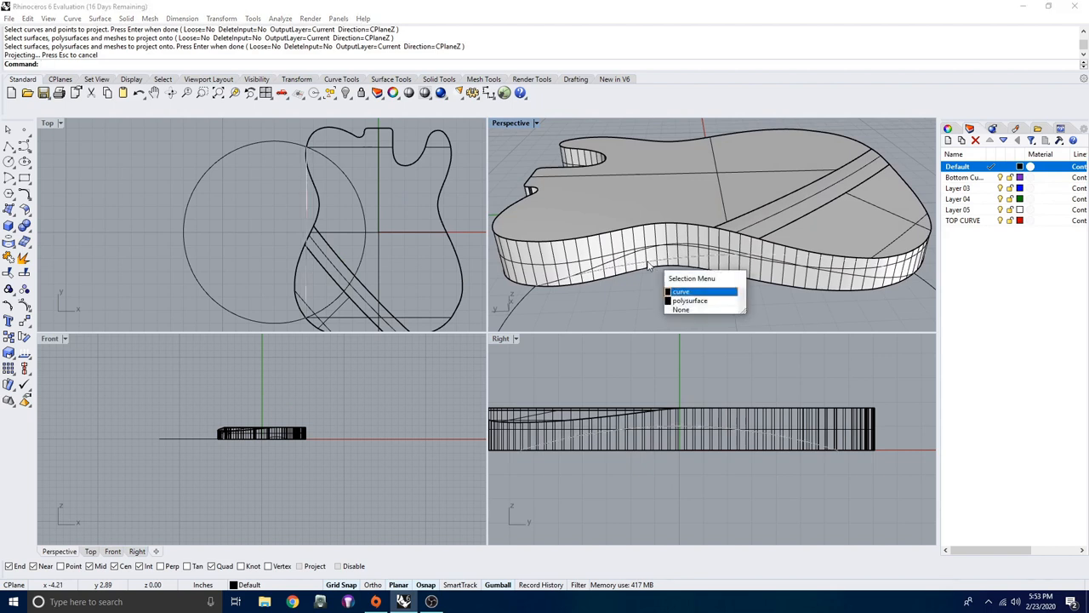
pyautogui.click(682, 291)
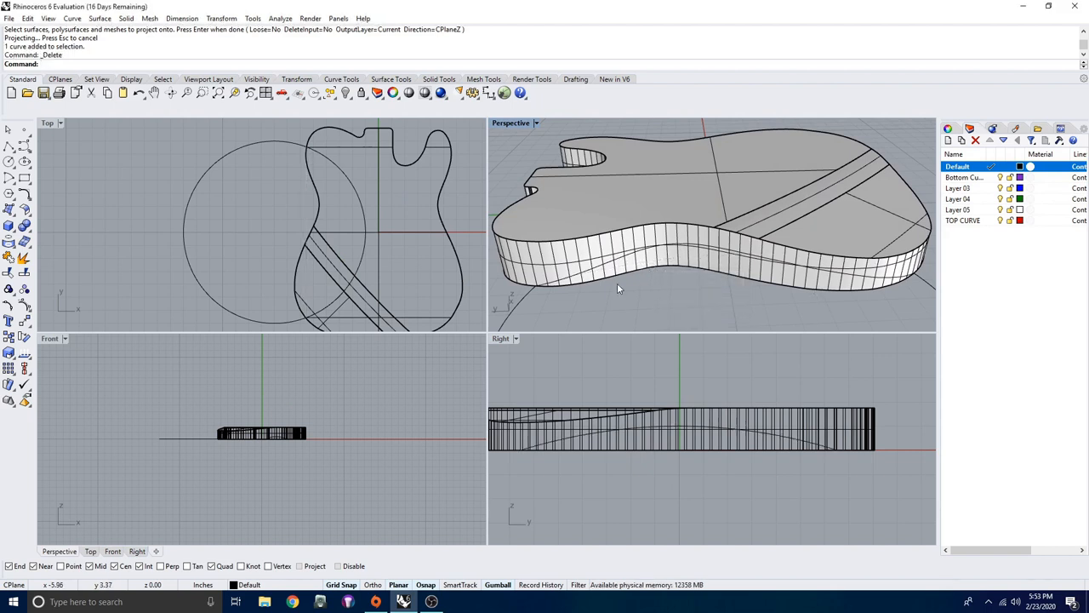
# Explode the body outline into seven segments and delete the unneeded pieces
pyautogui.click(585, 275)
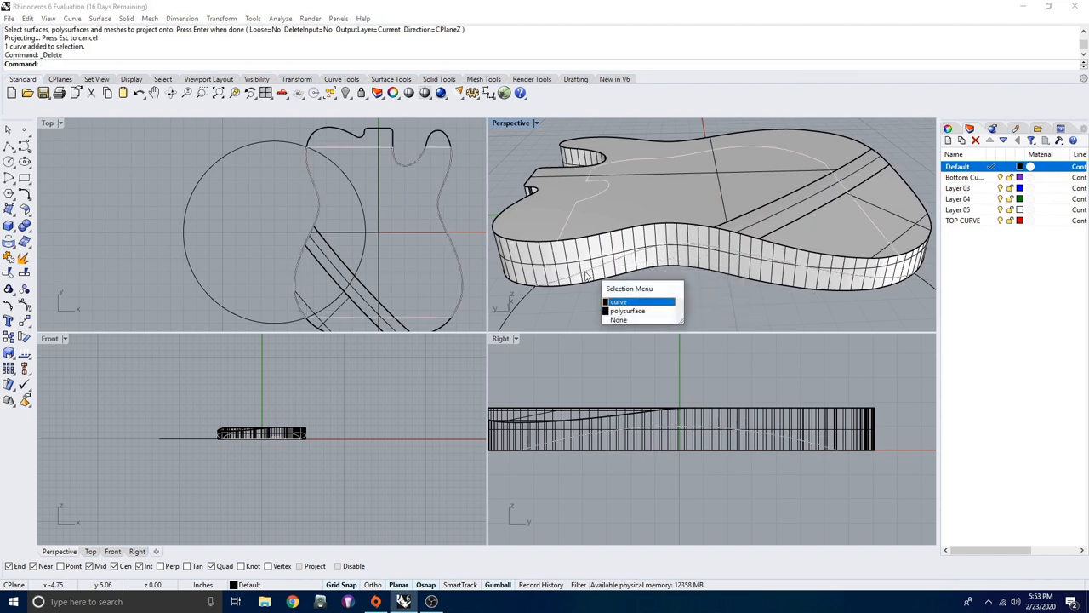
pyautogui.click(619, 301)
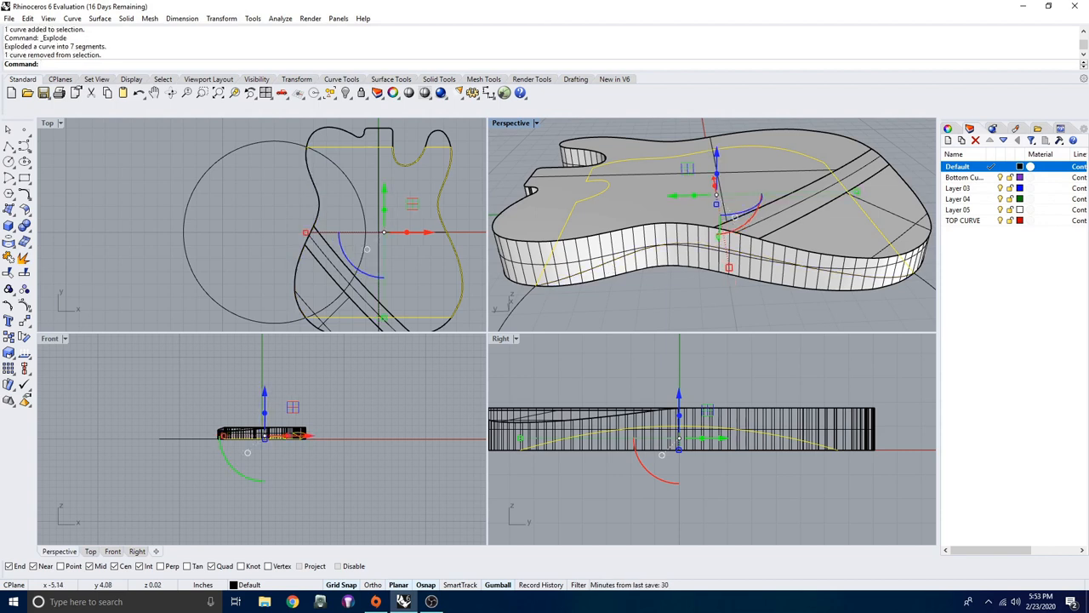
pyautogui.press('Delete')
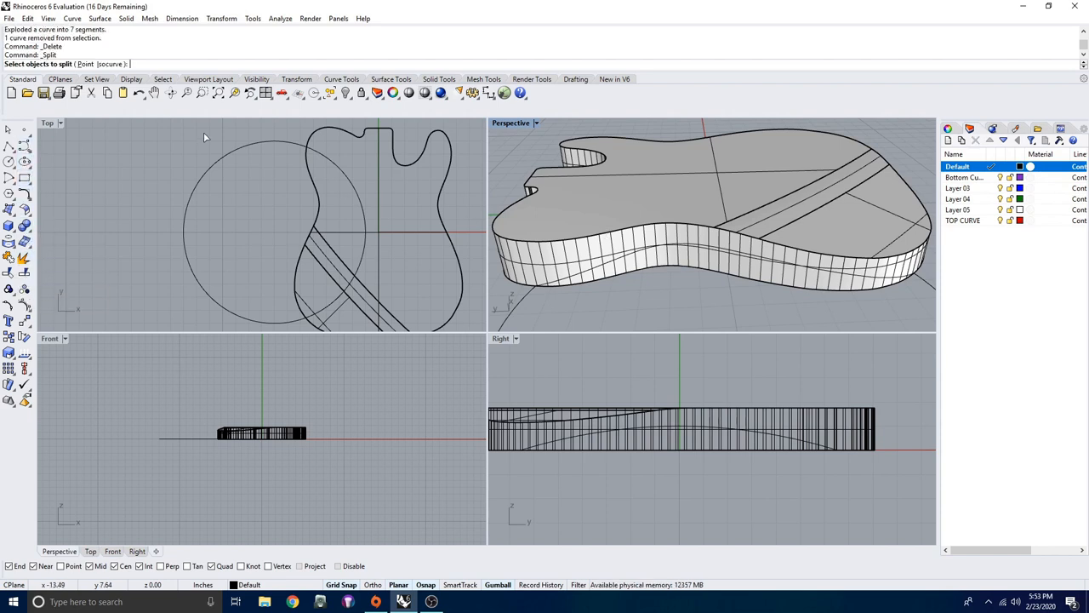
pyautogui.moveTo(291, 151)
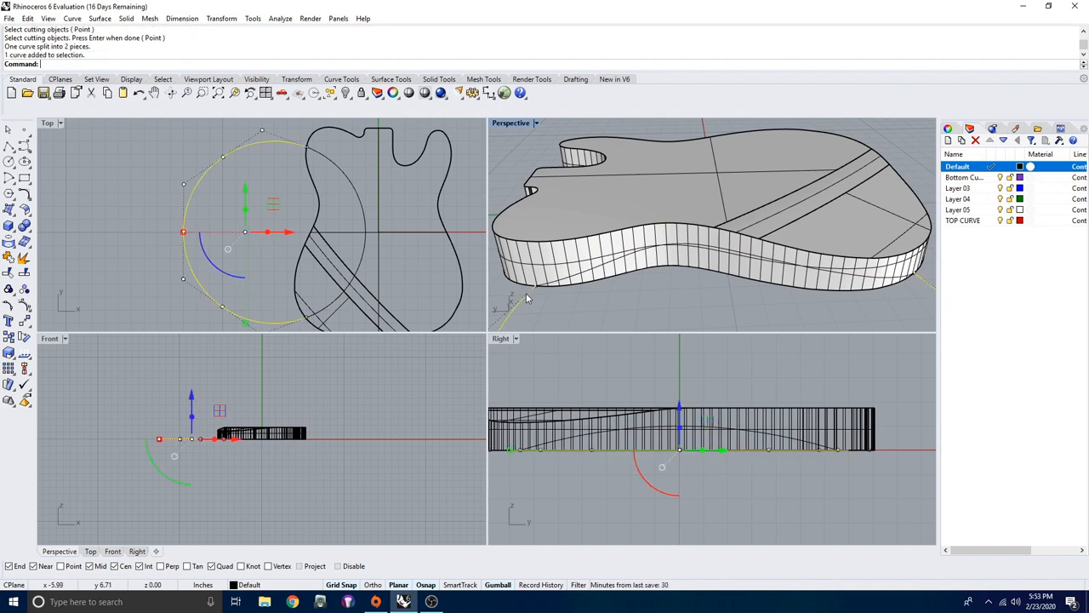
# Split the circle at the outline and delete its outer piece
pyautogui.press('Delete')
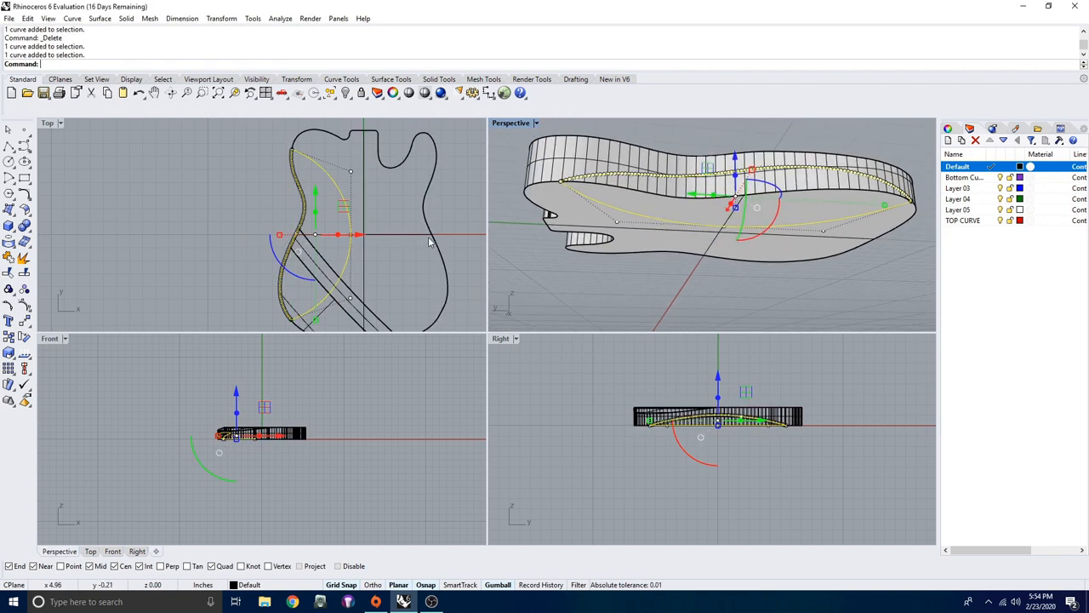
# Loft a Tight-style surface between the projected body edge curve and the arc
pyautogui.write('Loft')
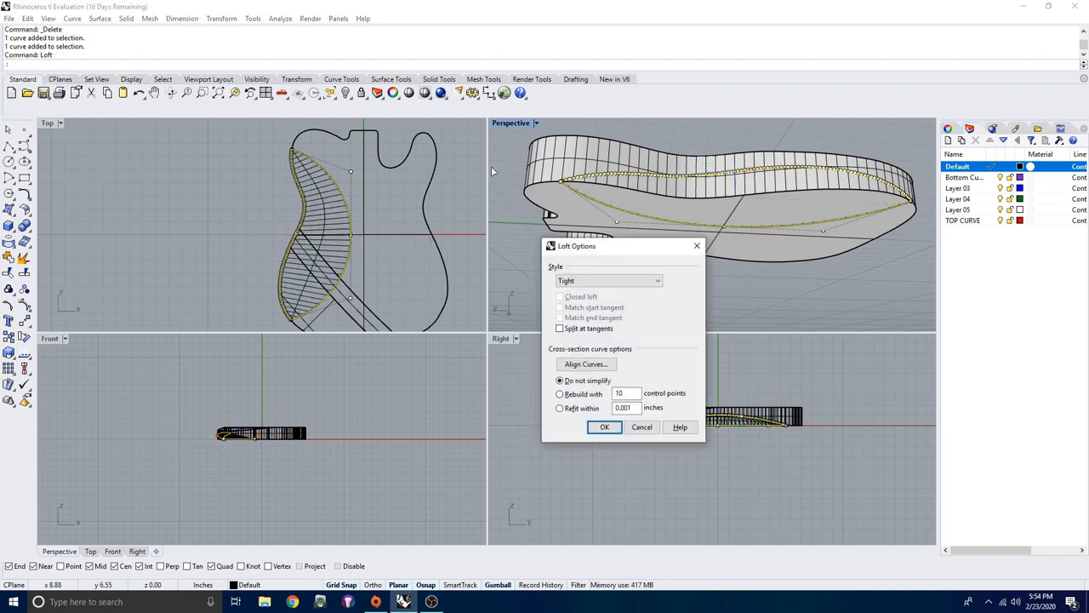
pyautogui.click(605, 427)
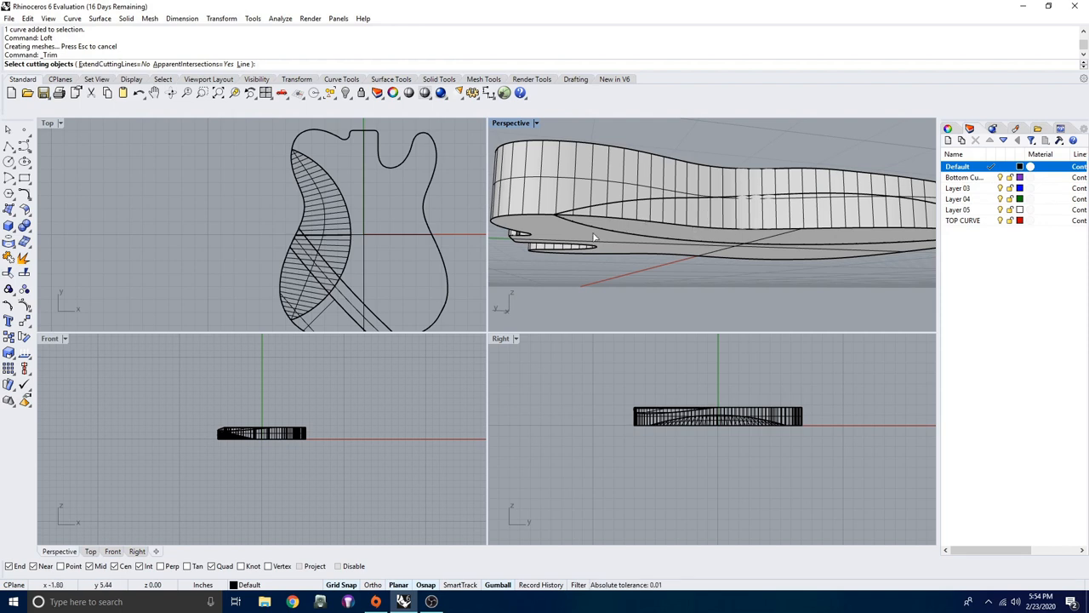
# Pick the body from the overlapping objects as the trim cutter
pyautogui.click(596, 238)
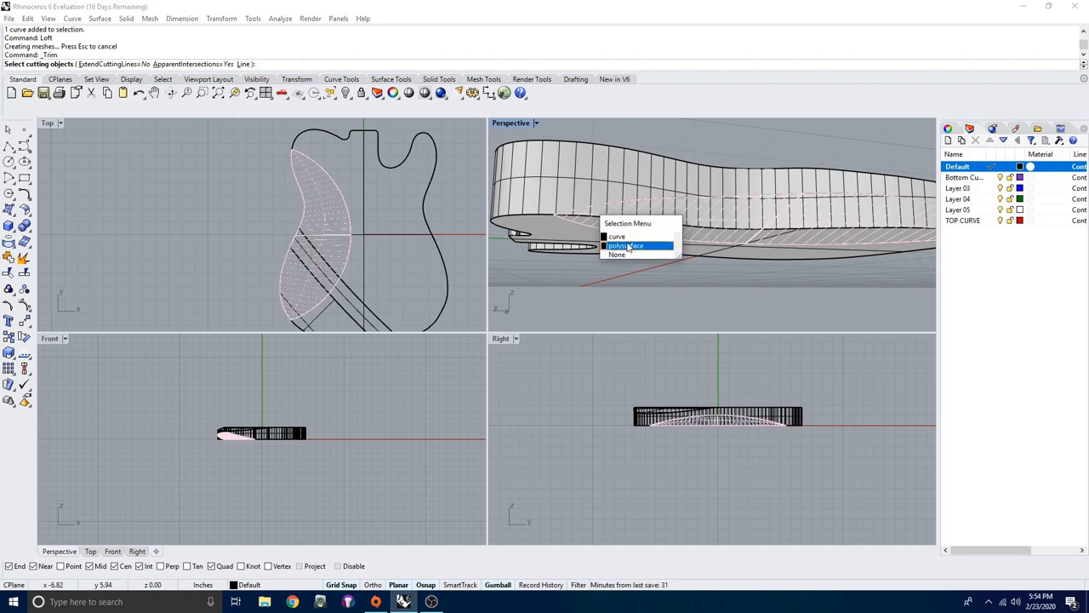
pyautogui.click(627, 245)
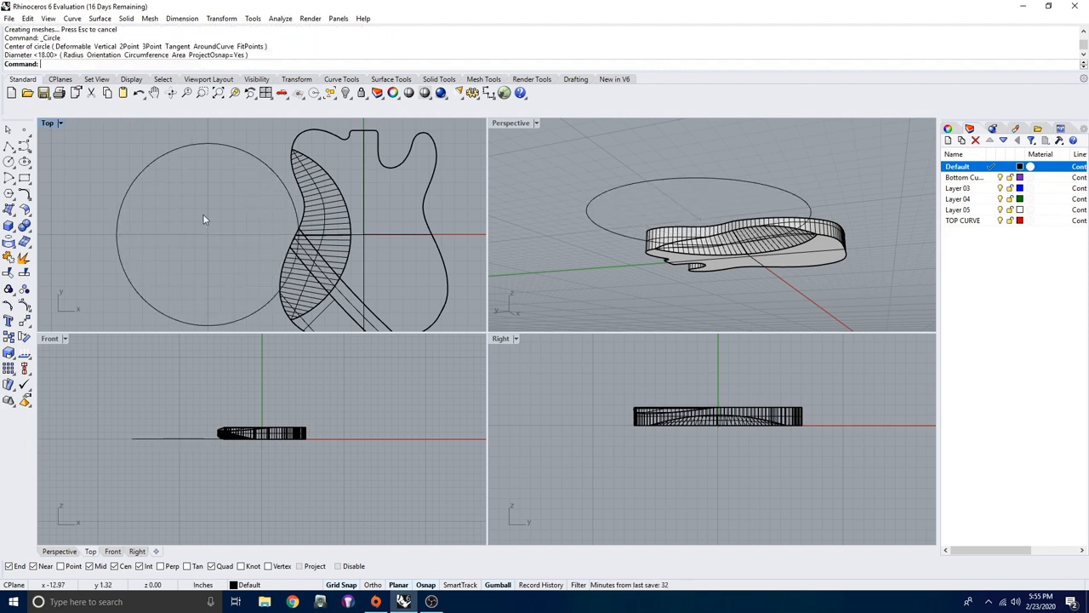
# Select the large circle and enter a .25 offset for the side-view polyline
pyautogui.click(204, 220)
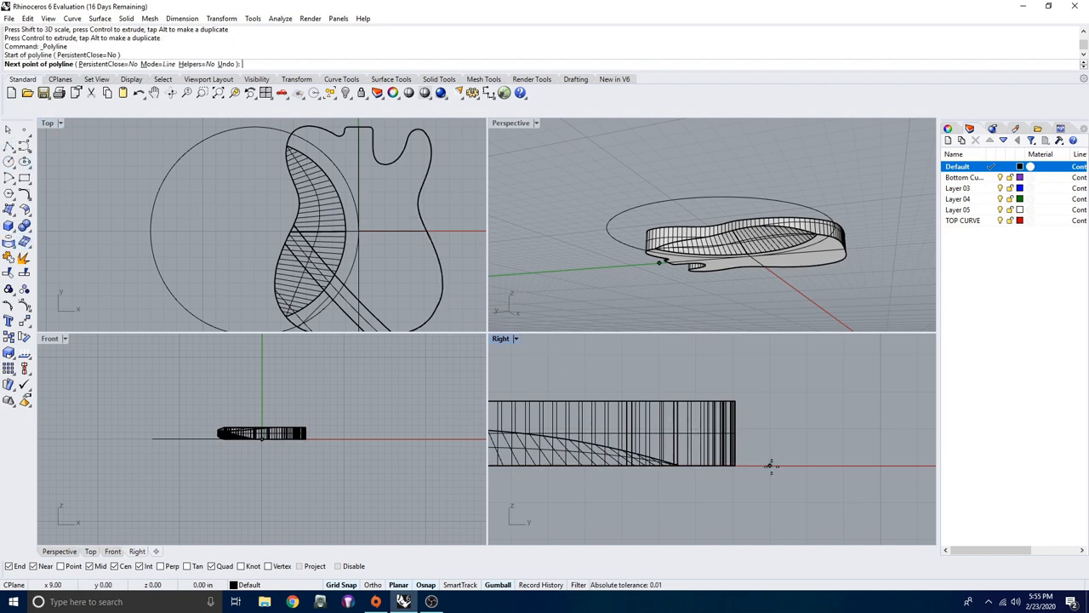
pyautogui.write('.25')
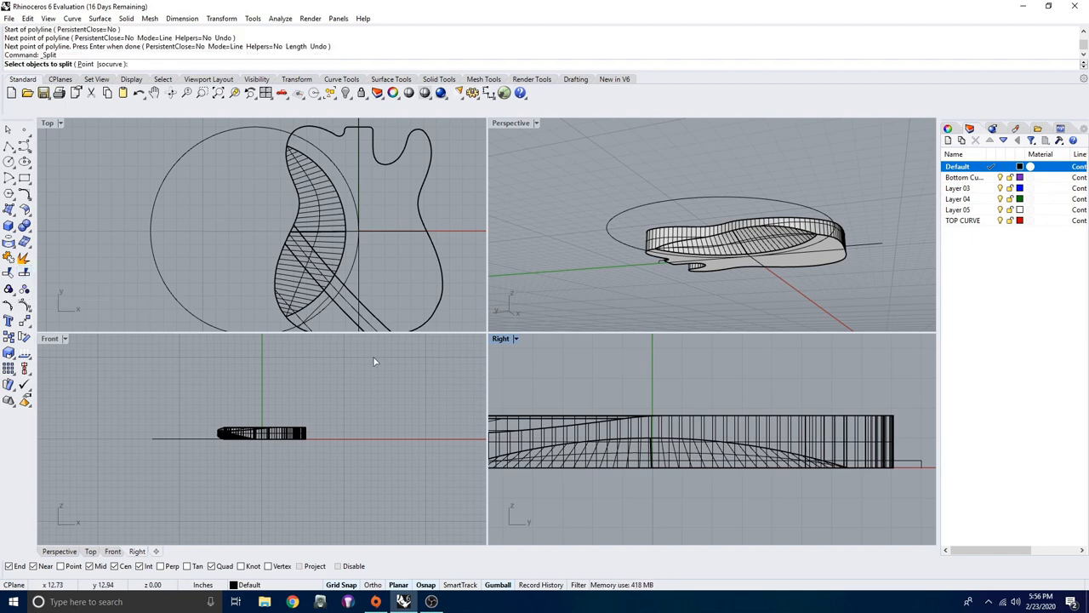
pyautogui.moveTo(913, 456)
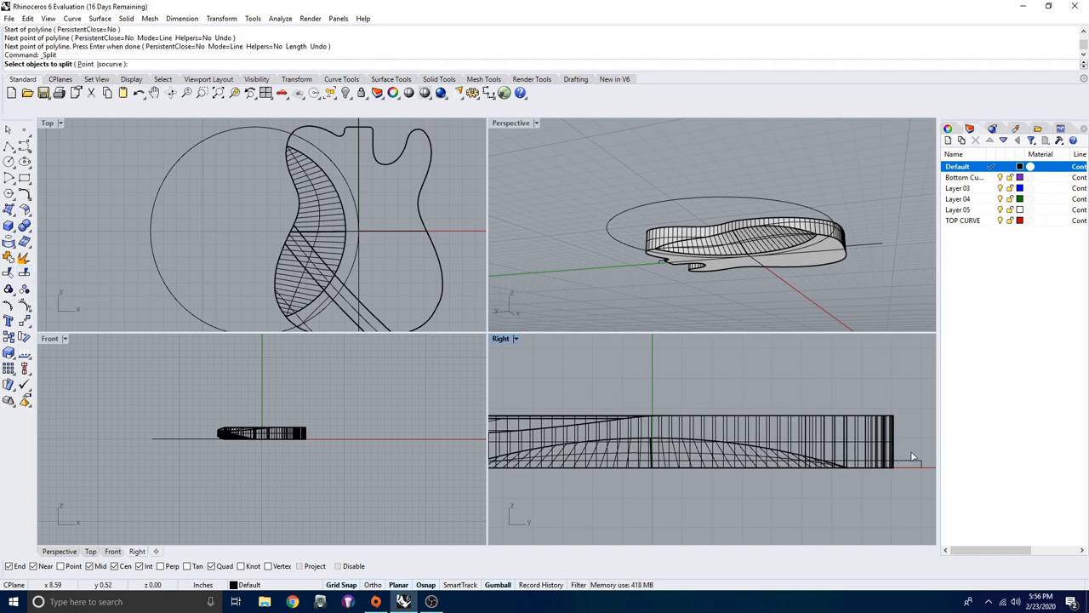
# Split the belly-cut loft using the polyline as the cutting object
pyautogui.click(672, 451)
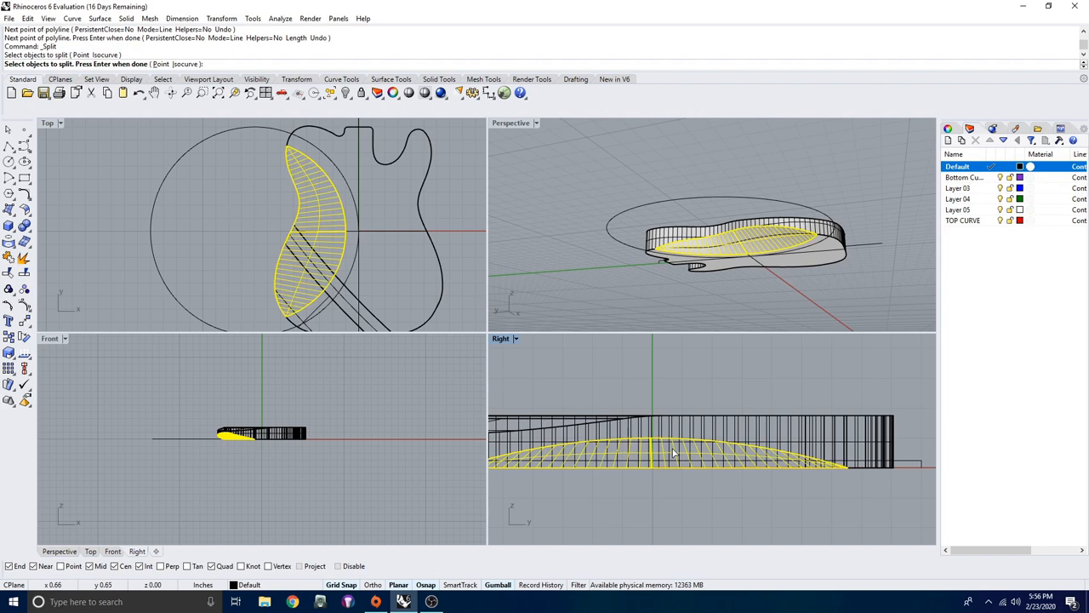
pyautogui.moveTo(868, 448)
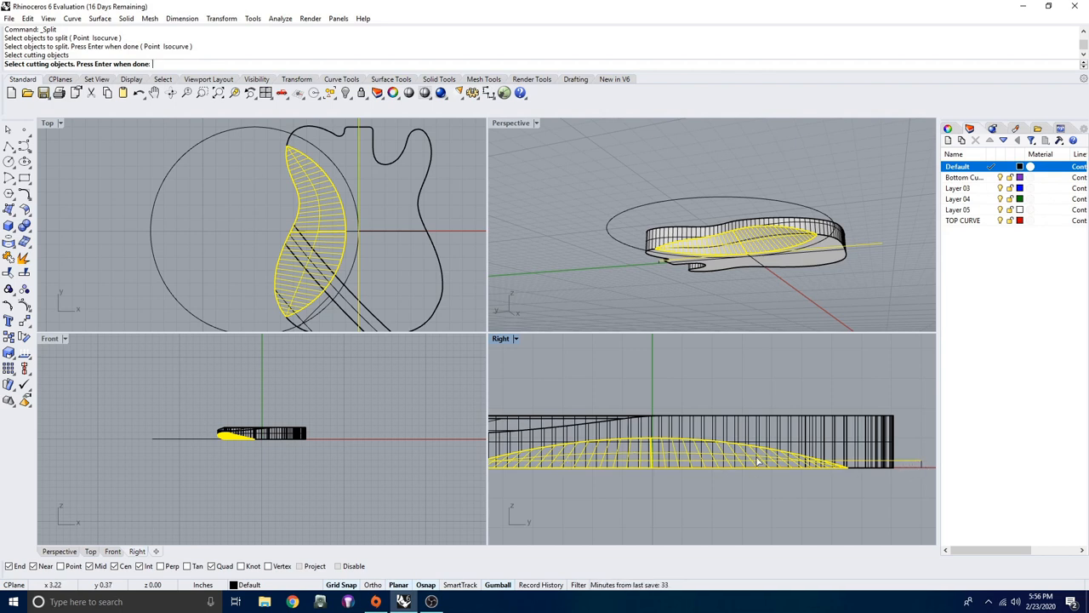
pyautogui.press('Enter')
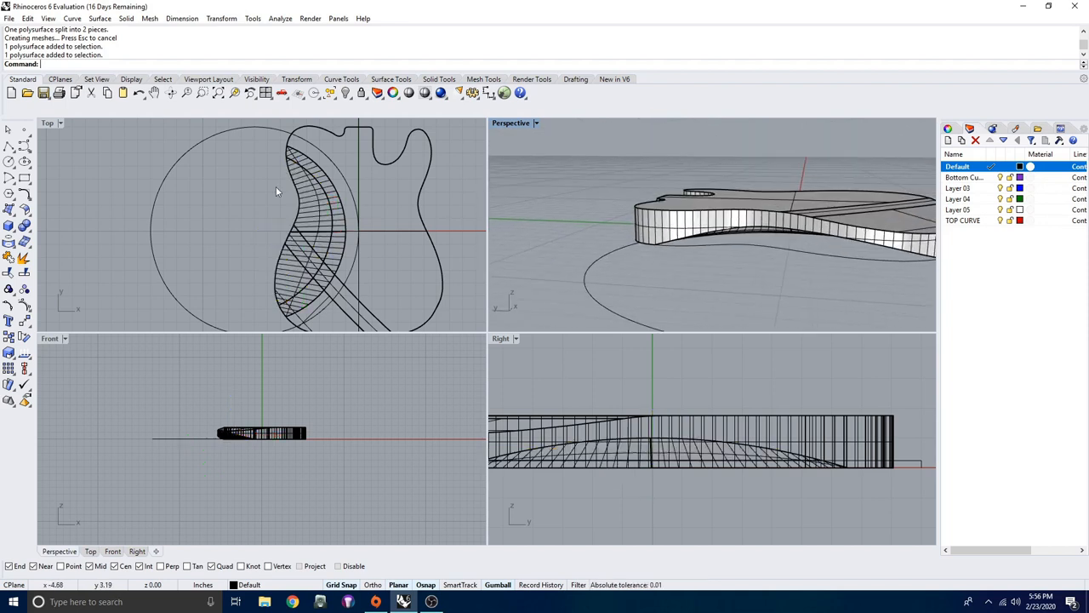
pyautogui.moveTo(24, 272)
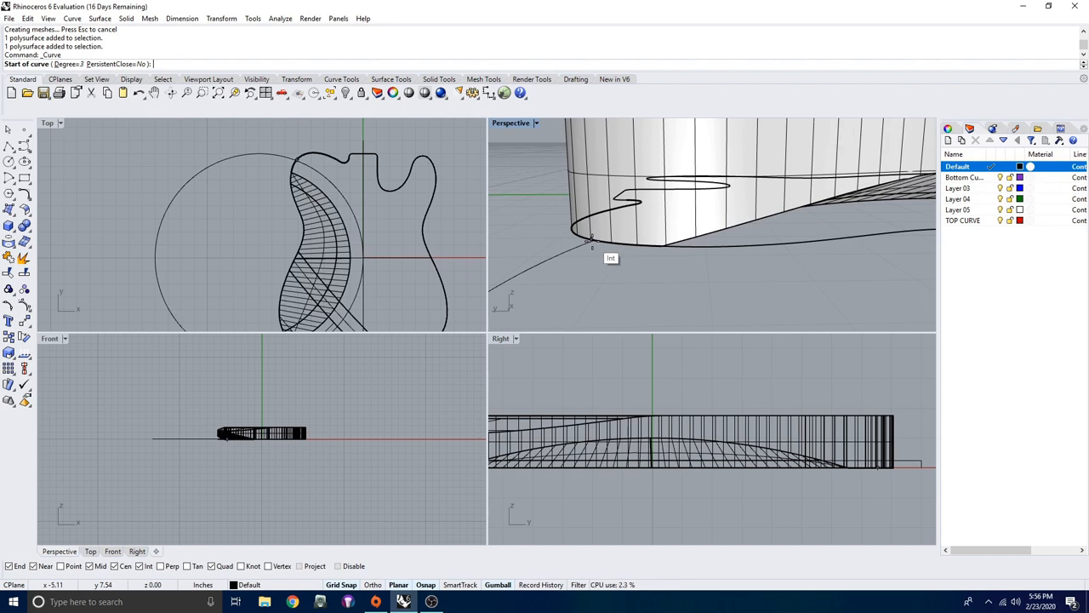
# Draw an interpolated curve from the edge intersection past the loft's end along the underside
pyautogui.click(592, 238)
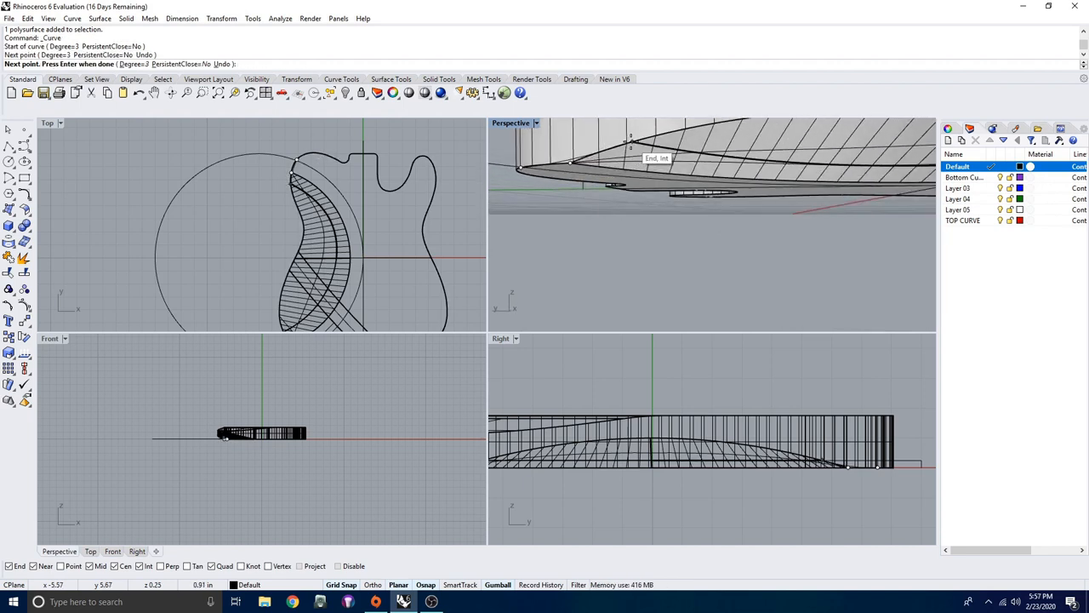
pyautogui.click(624, 160)
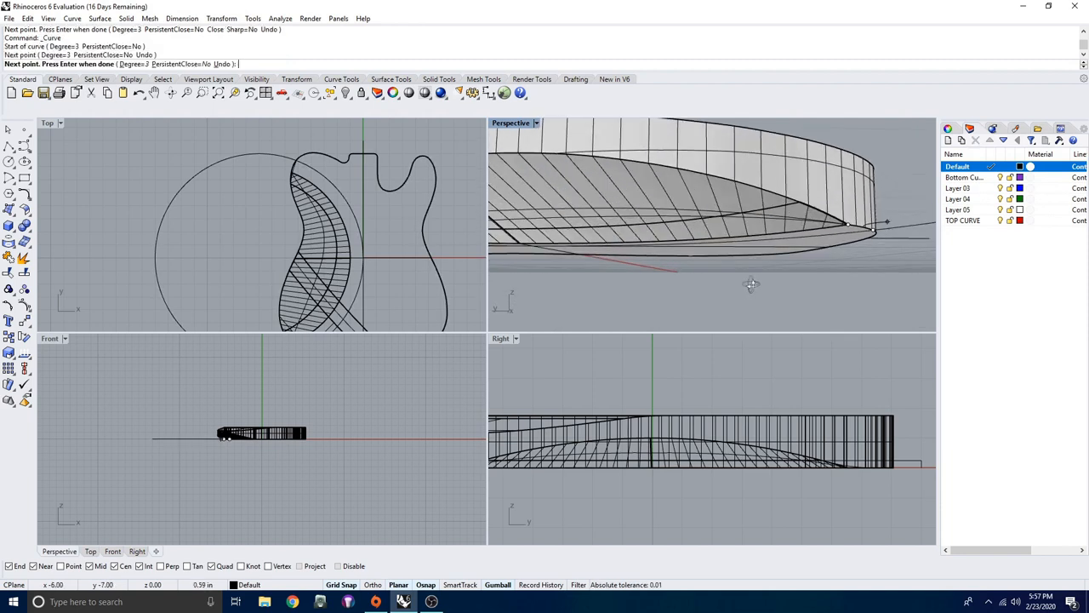
pyautogui.click(800, 204)
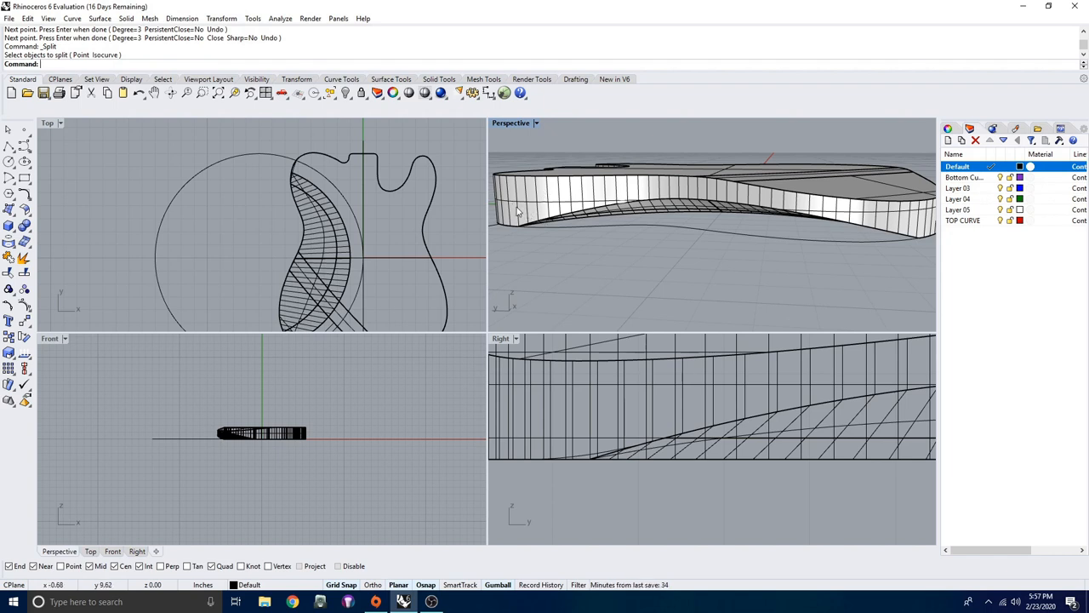
pyautogui.moveTo(611, 435)
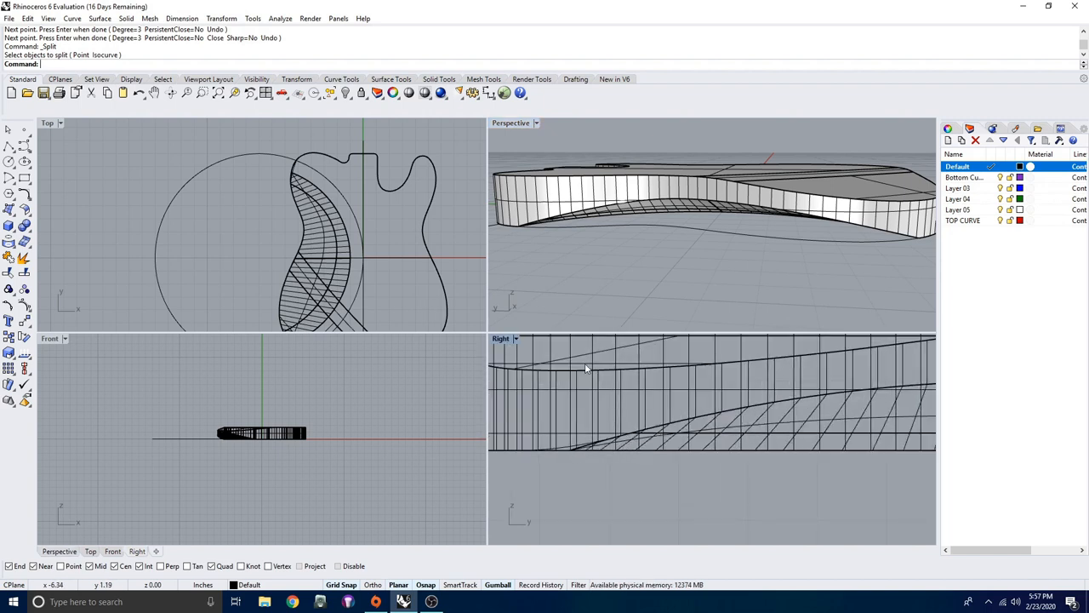
pyautogui.moveTo(574, 443)
pyautogui.write('Project')
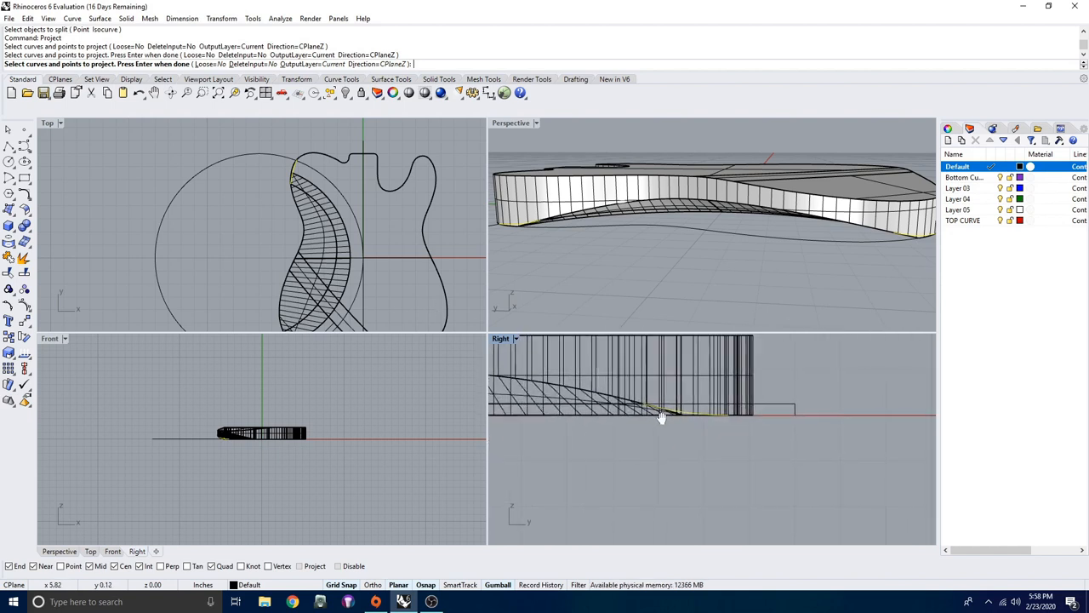
# Project the selected underside curves onto the body polysurface
pyautogui.press('Enter')
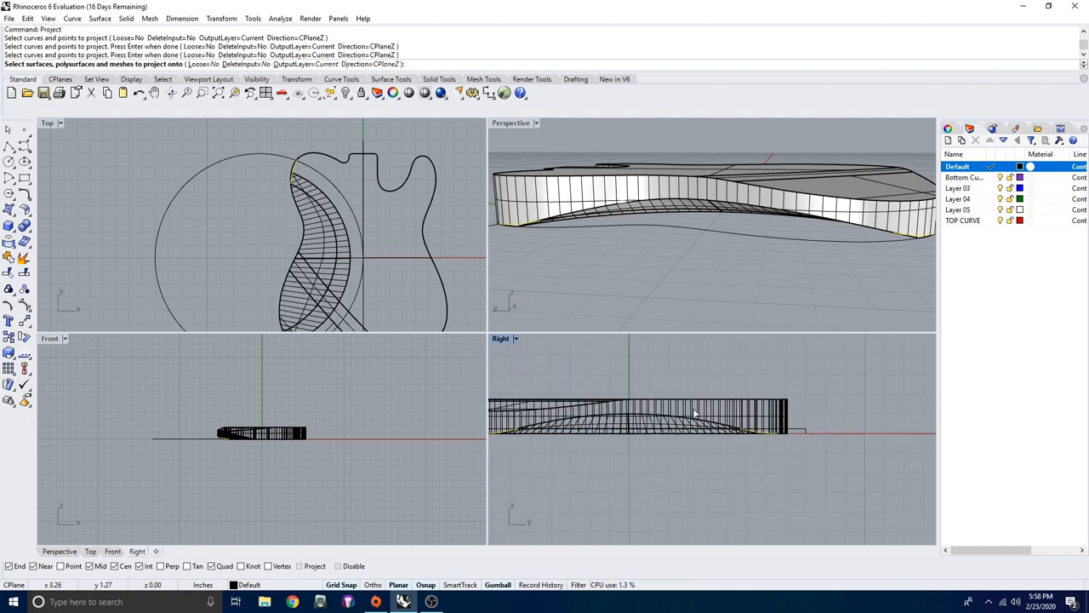
pyautogui.click(693, 413)
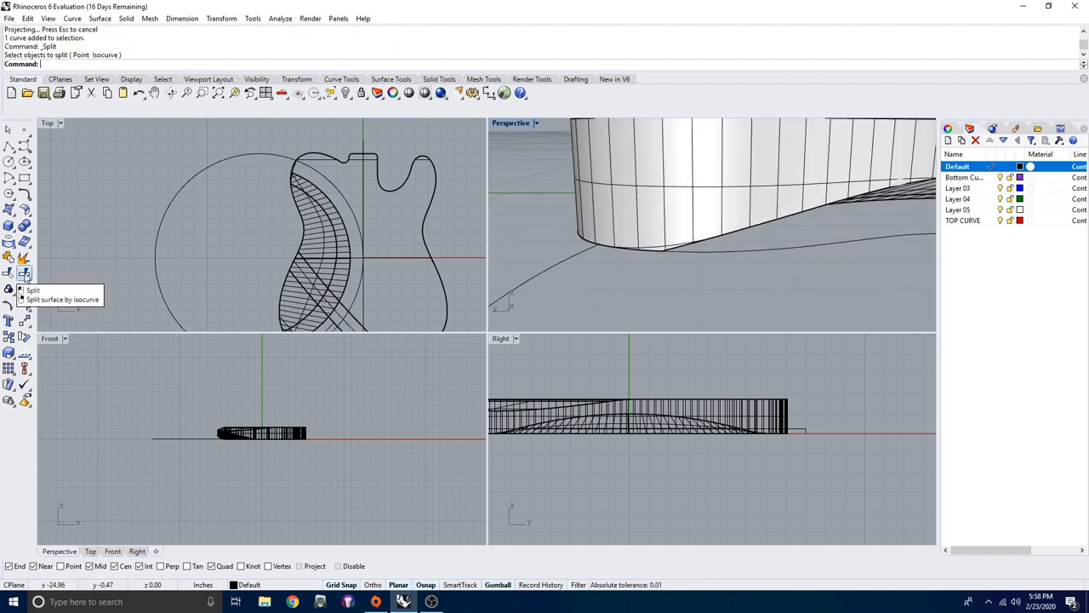
# Split the projected curve and delete the unwanted piece, chosen via the Selection Menu
pyautogui.click(25, 273)
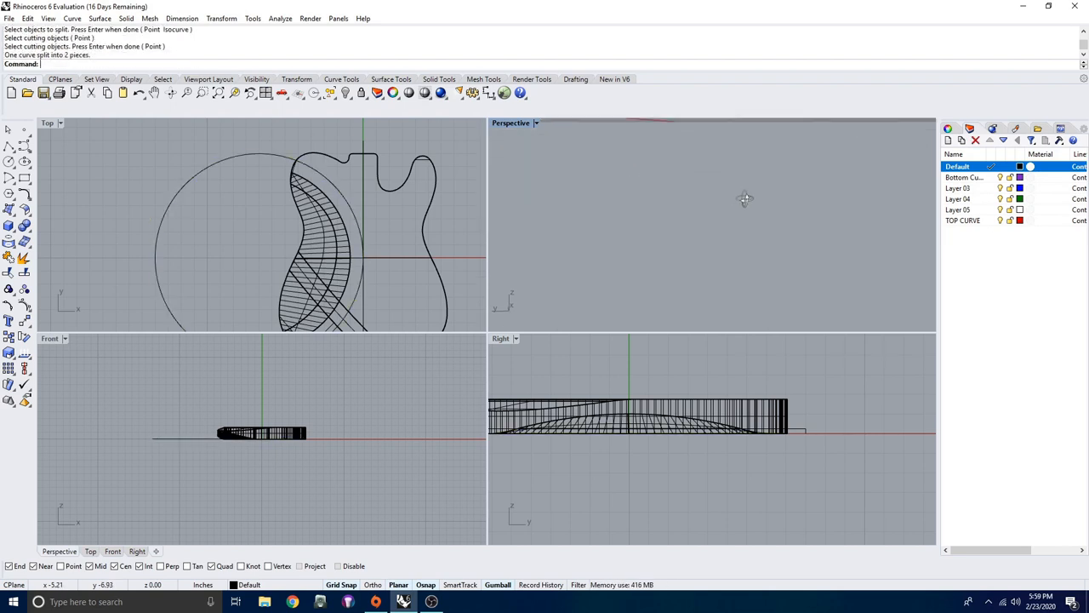
pyautogui.scroll(-3)
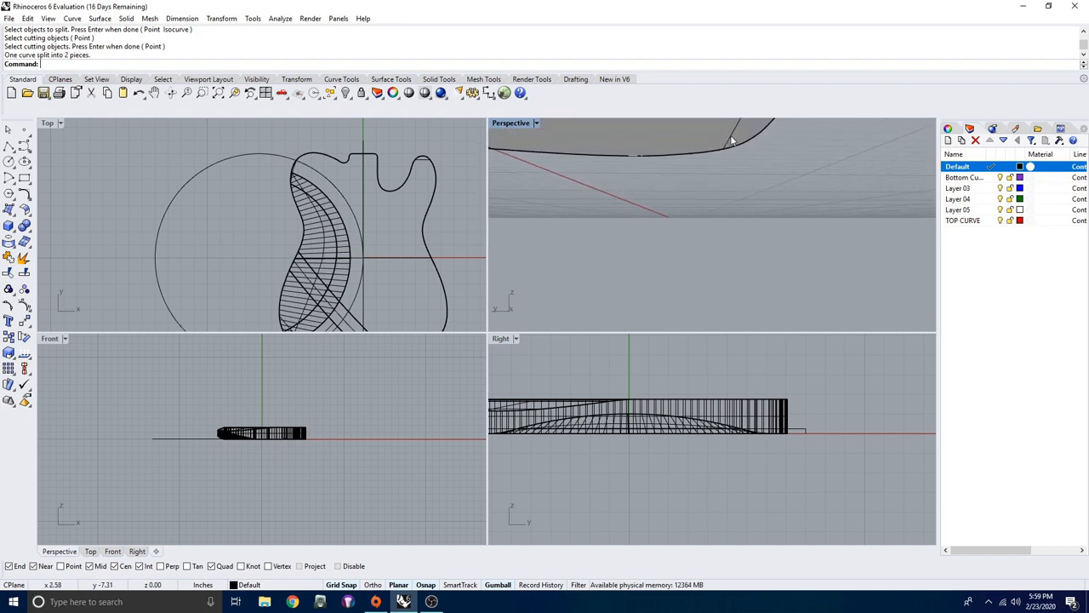
pyautogui.click(730, 139)
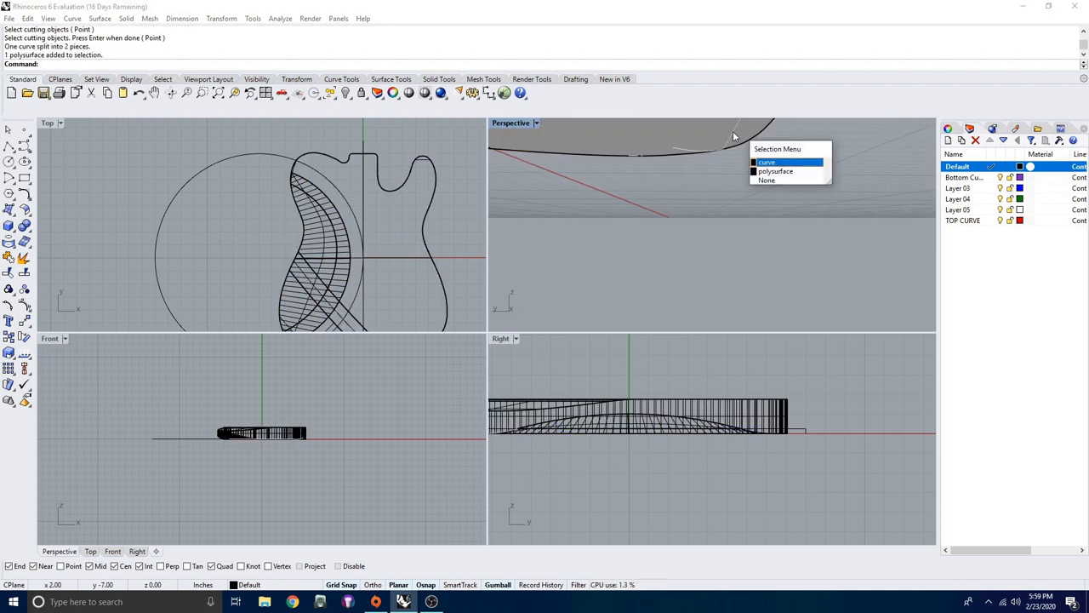
pyautogui.click(767, 162)
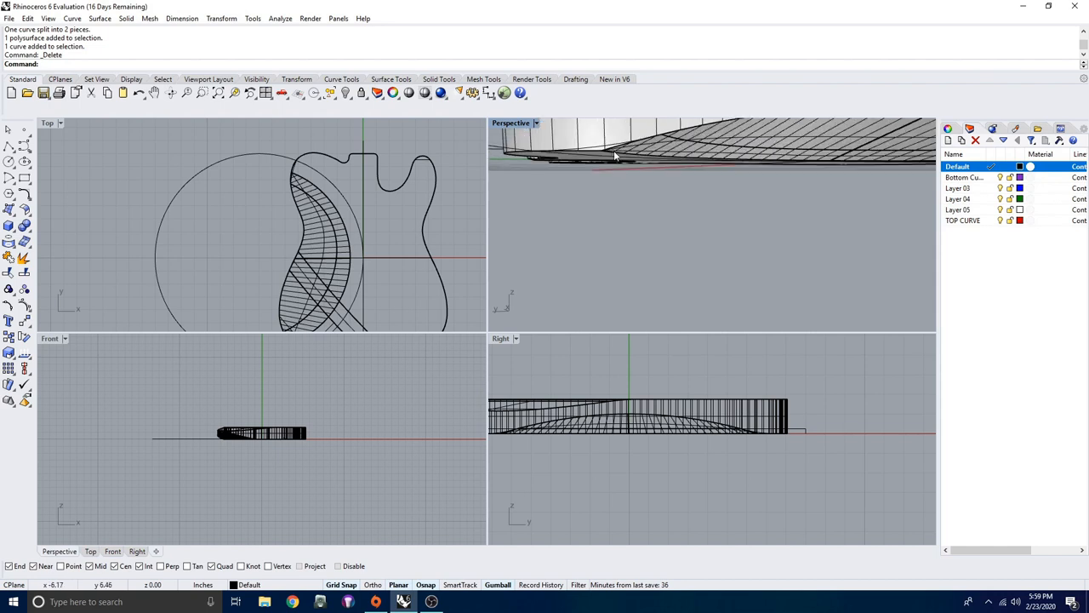
pyautogui.moveTo(654, 174)
pyautogui.write('DupEdge')
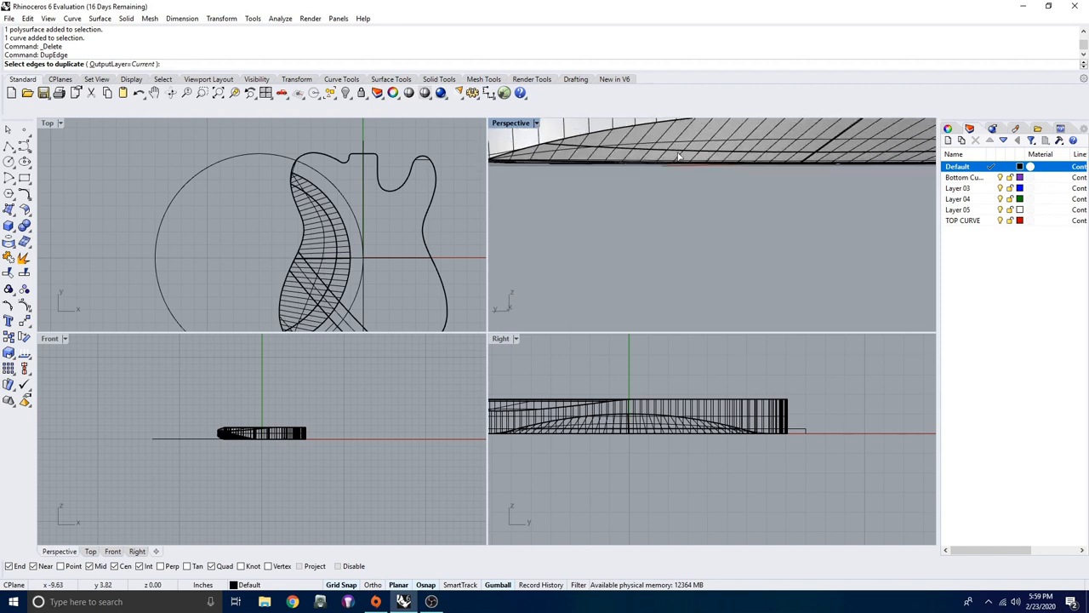
# Duplicate the two arm-contour edges as curves and join them into one open curve
pyautogui.click(678, 156)
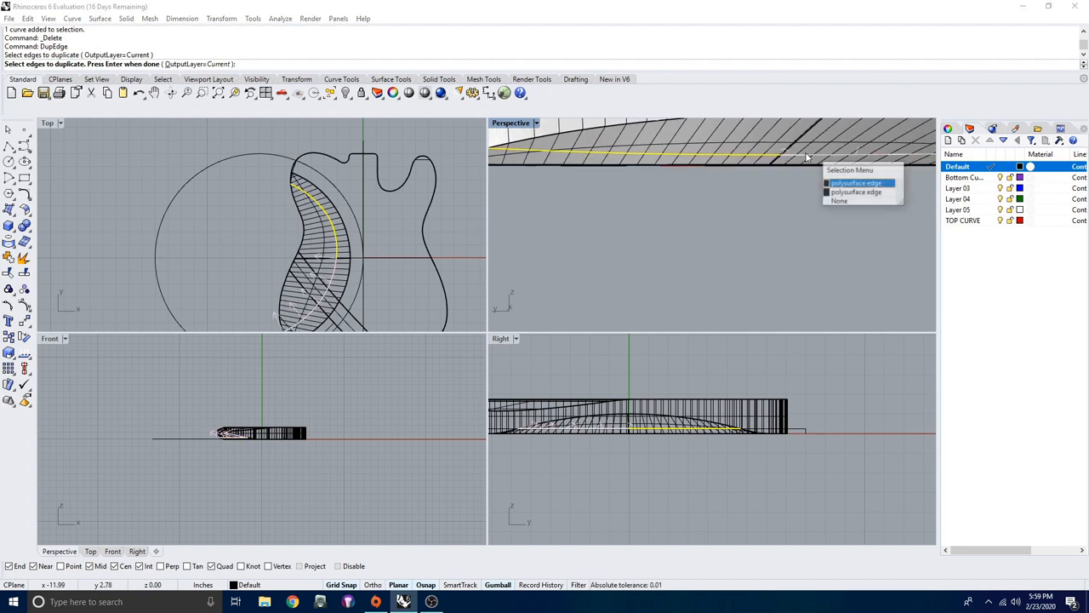
pyautogui.click(855, 183)
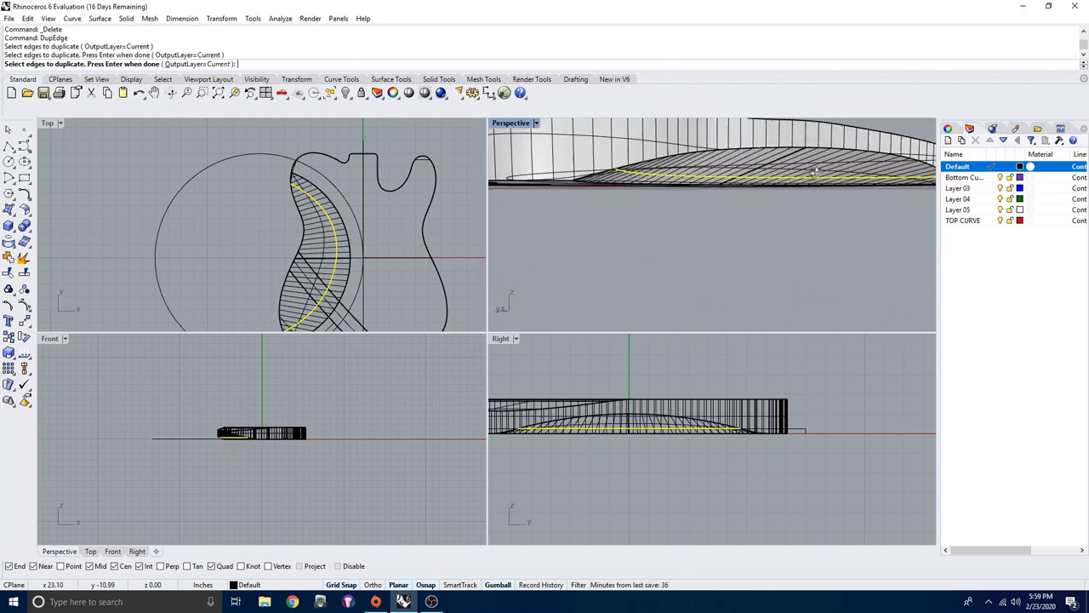
pyautogui.press('Enter')
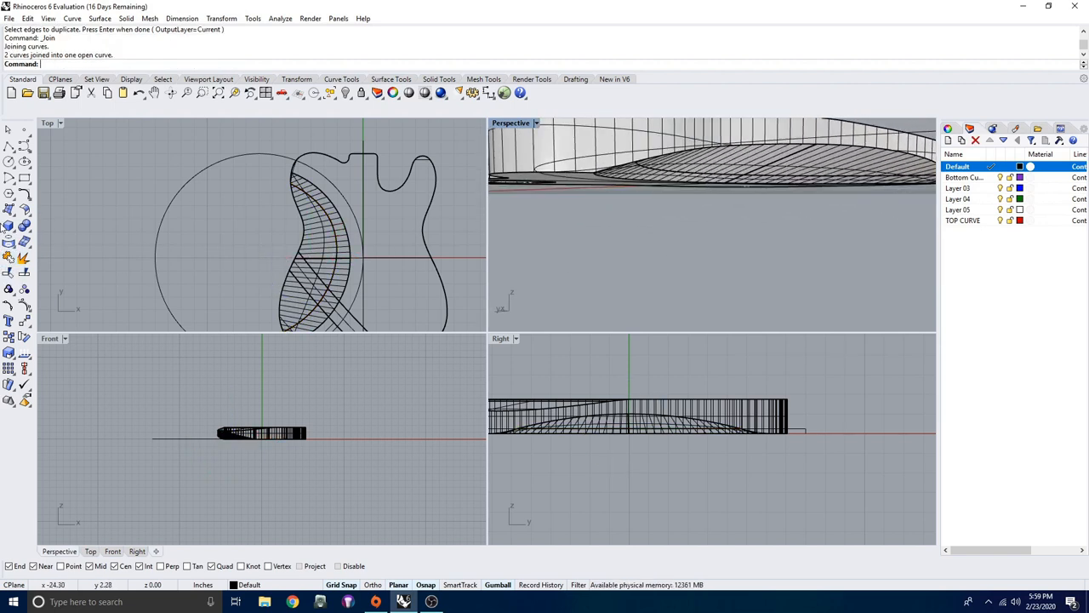
pyautogui.write('Split')
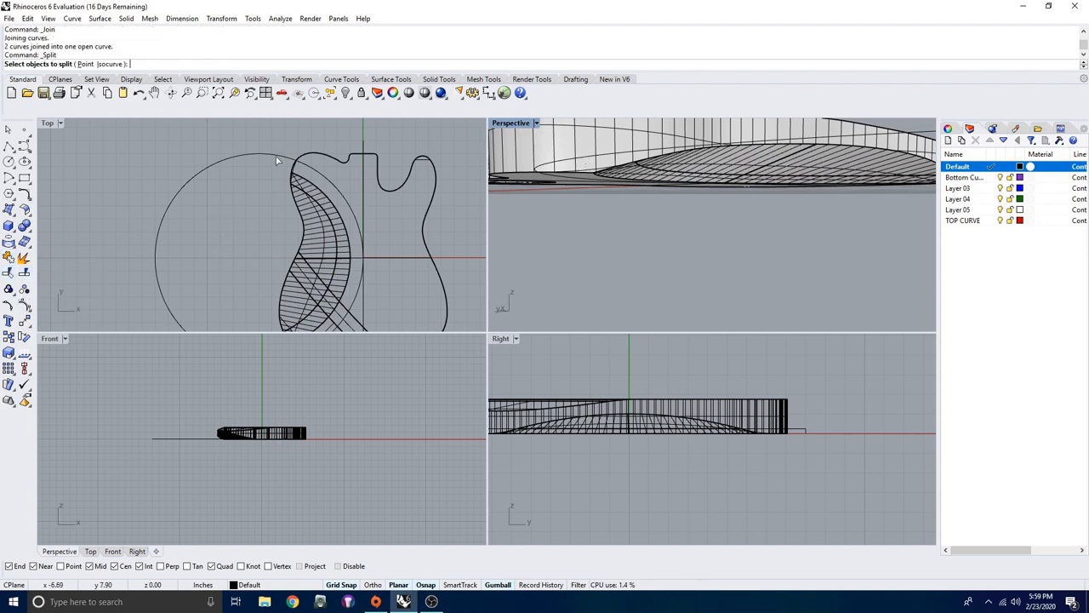
# Split the joined edge curve at a chosen point
pyautogui.click(279, 157)
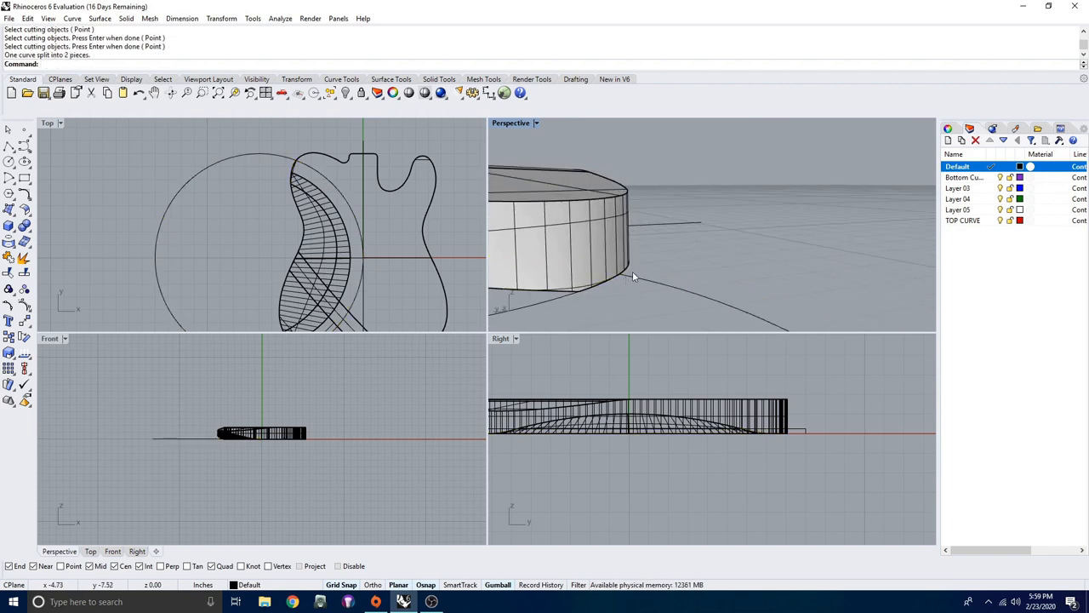
pyautogui.moveTo(276, 162)
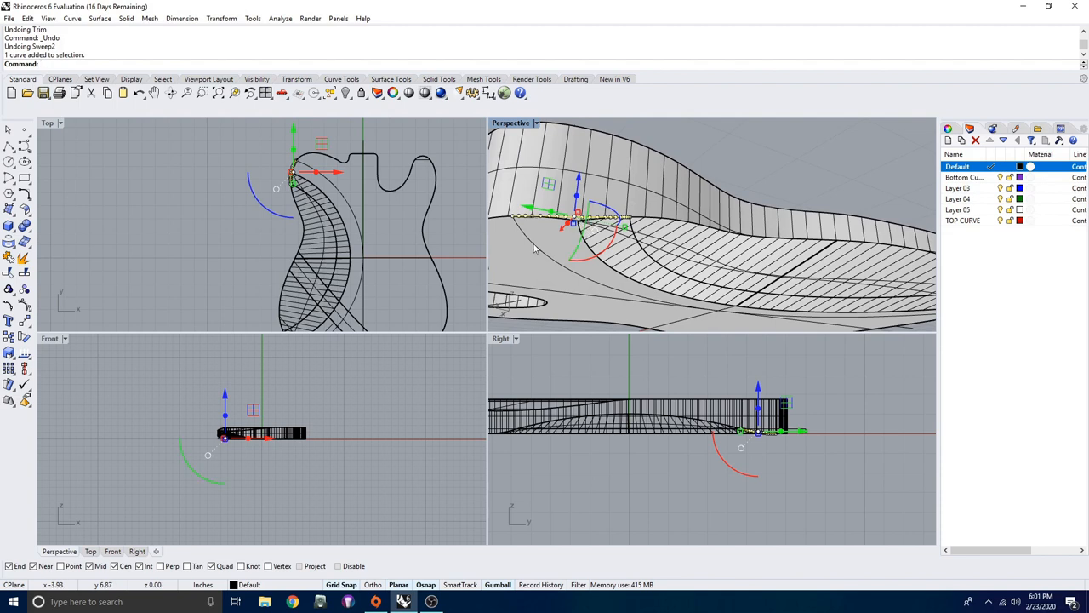
# Undo Trim and Sweep2, then join the four boundary curves into one closed outline
pyautogui.press('ctrl+z')
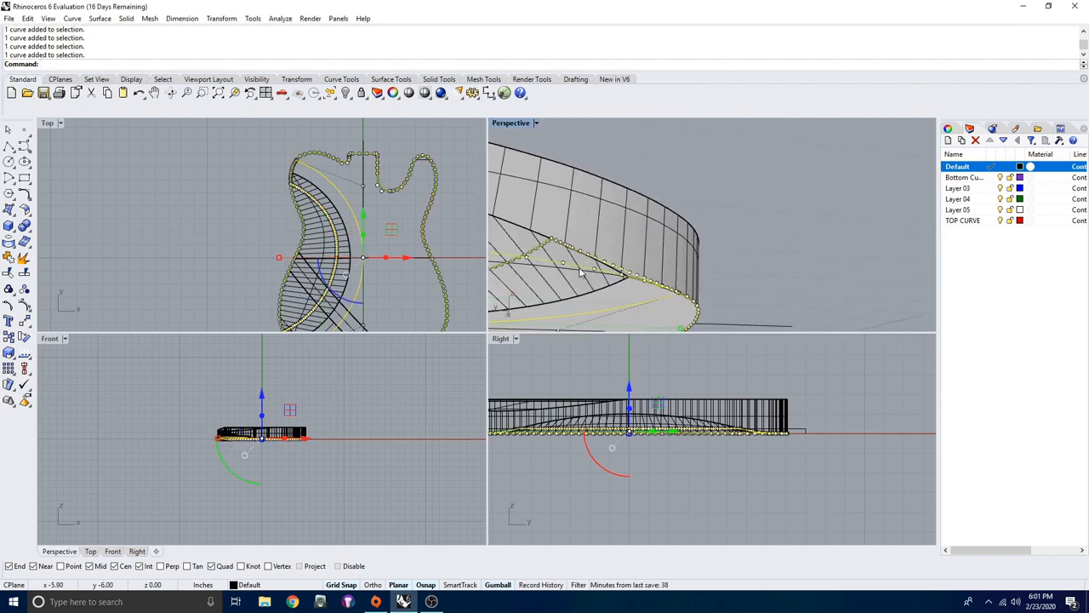
pyautogui.press('Enter')
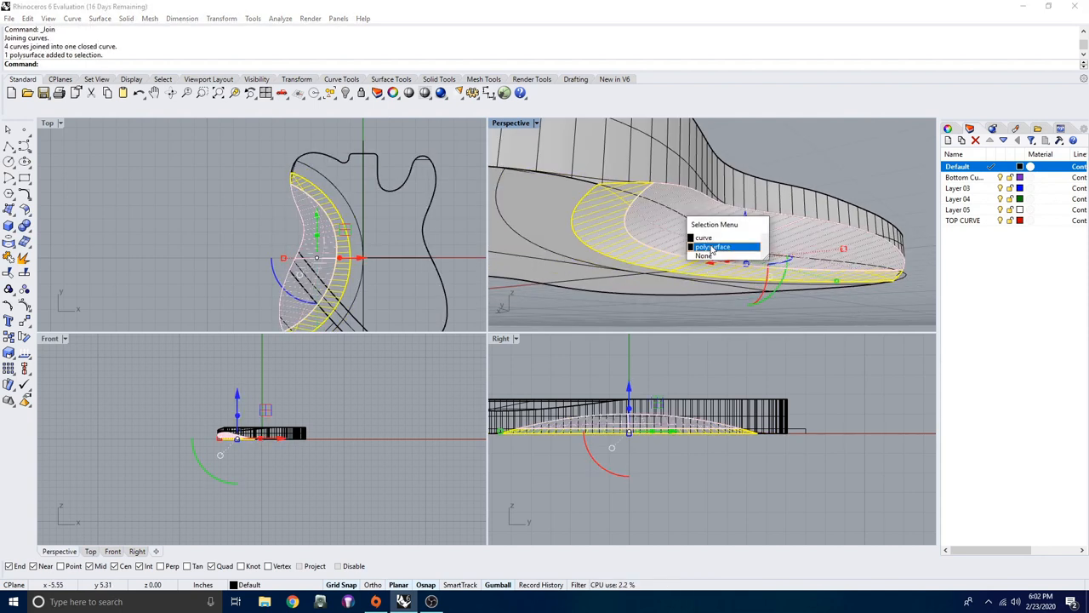
# Select the belly-cut surfaces and body as polysurfaces and join them into one closed solid
pyautogui.click(715, 246)
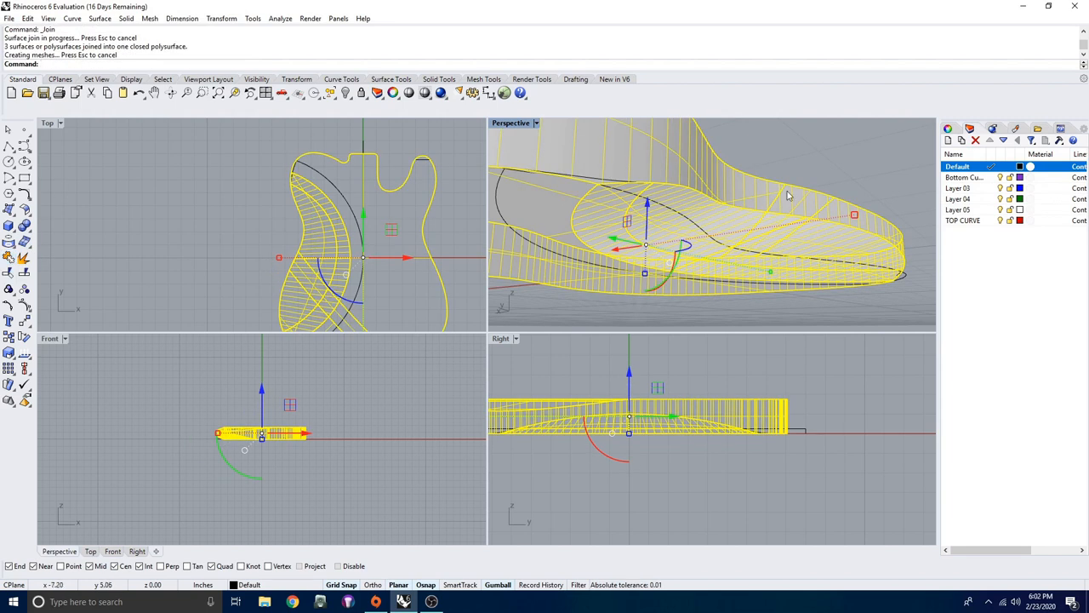
pyautogui.moveTo(187, 67)
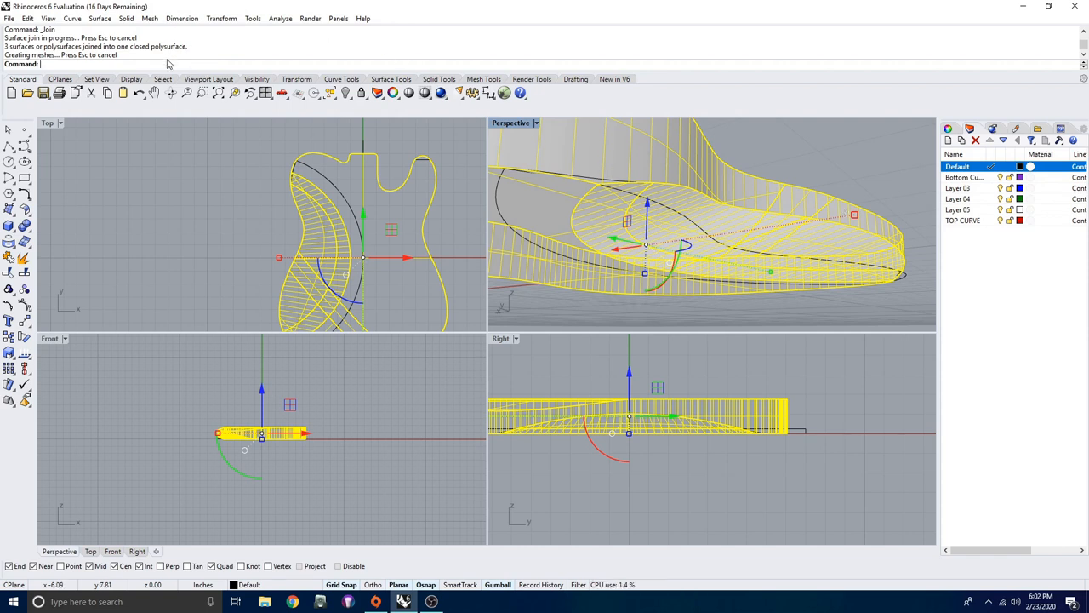
pyautogui.moveTo(719, 220)
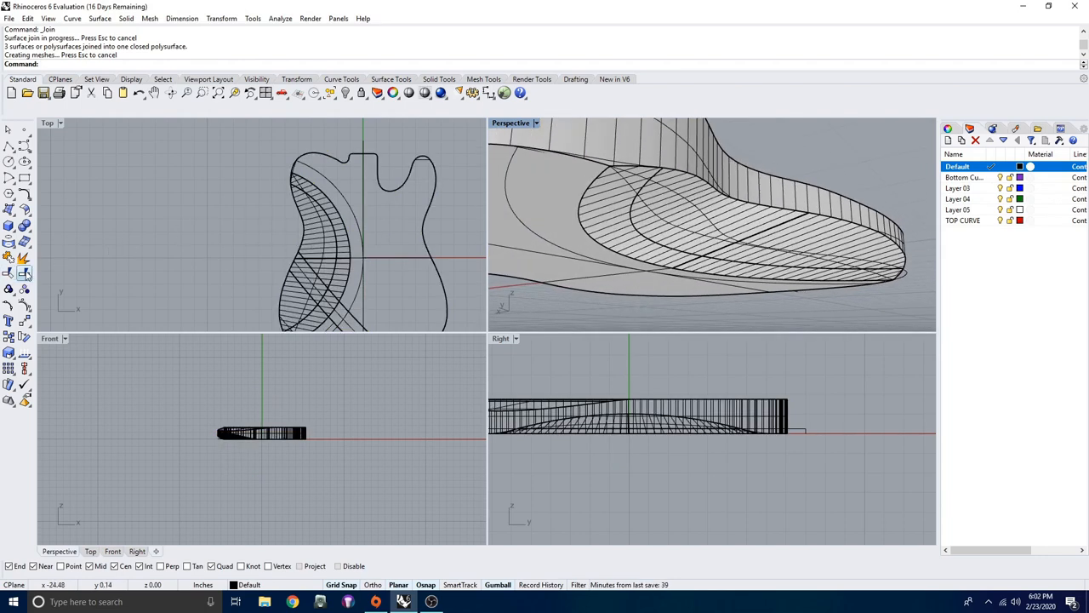
# Split the body along the belly-cut curve and select the cut-off body piece
pyautogui.click(23, 272)
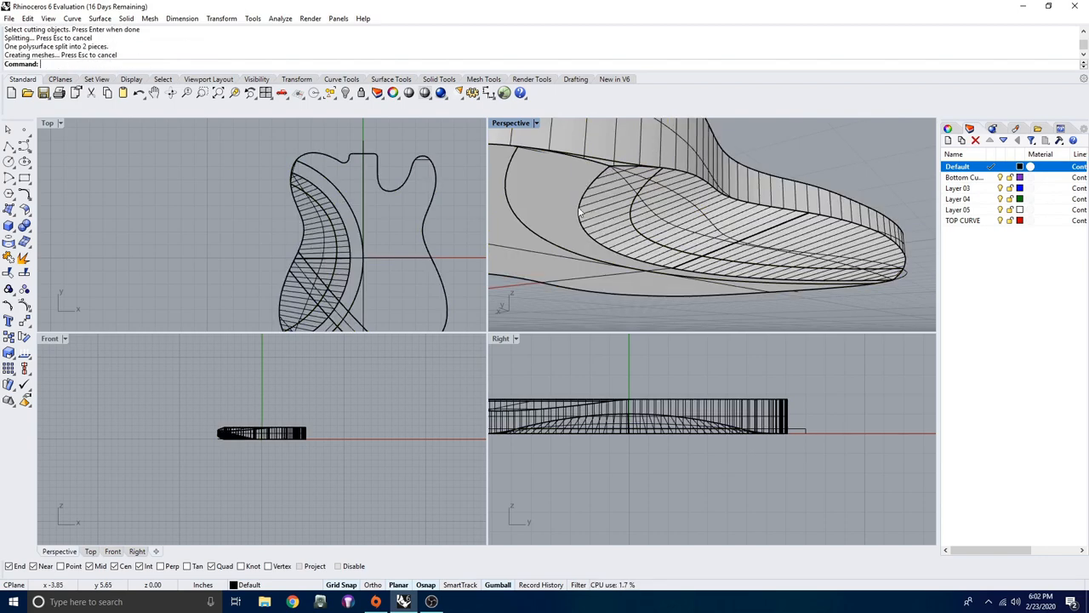
pyautogui.click(578, 211)
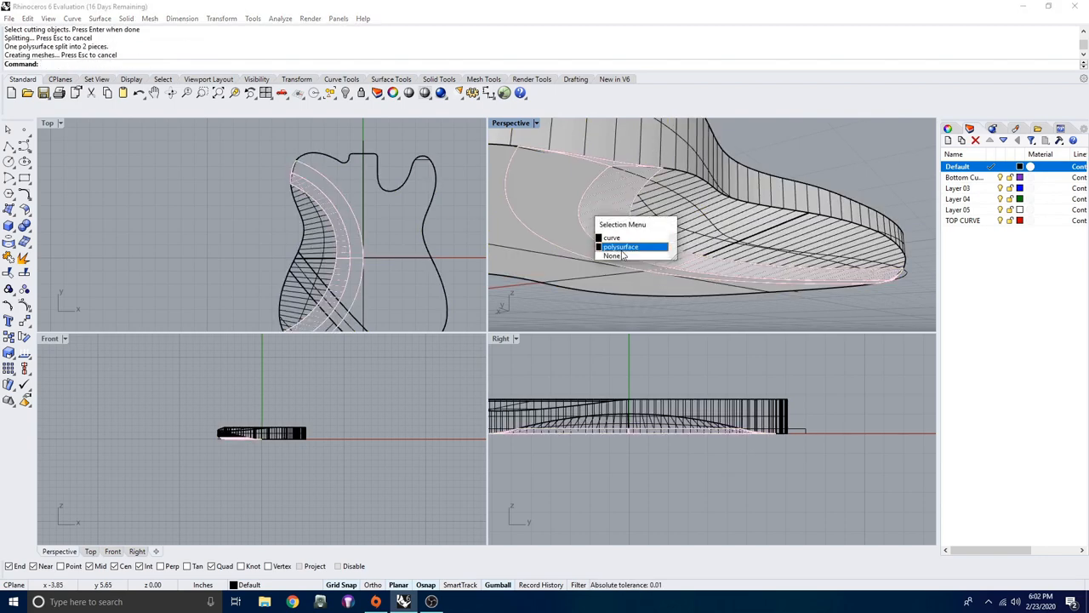
pyautogui.click(621, 247)
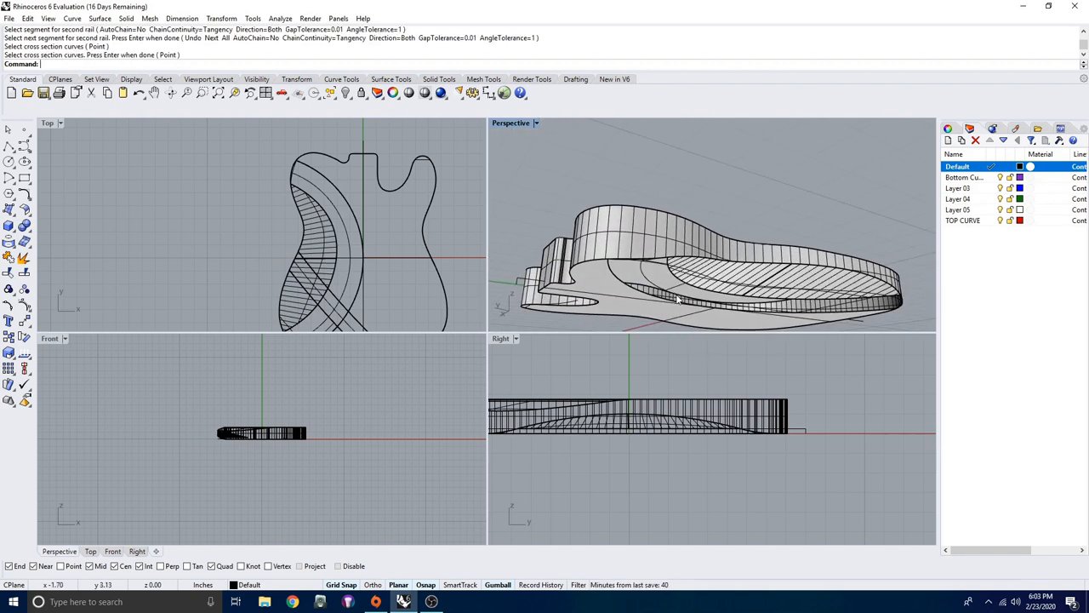
# Delete the cut piece and copy body edges out as curves with DupEdge
pyautogui.write('Delete')
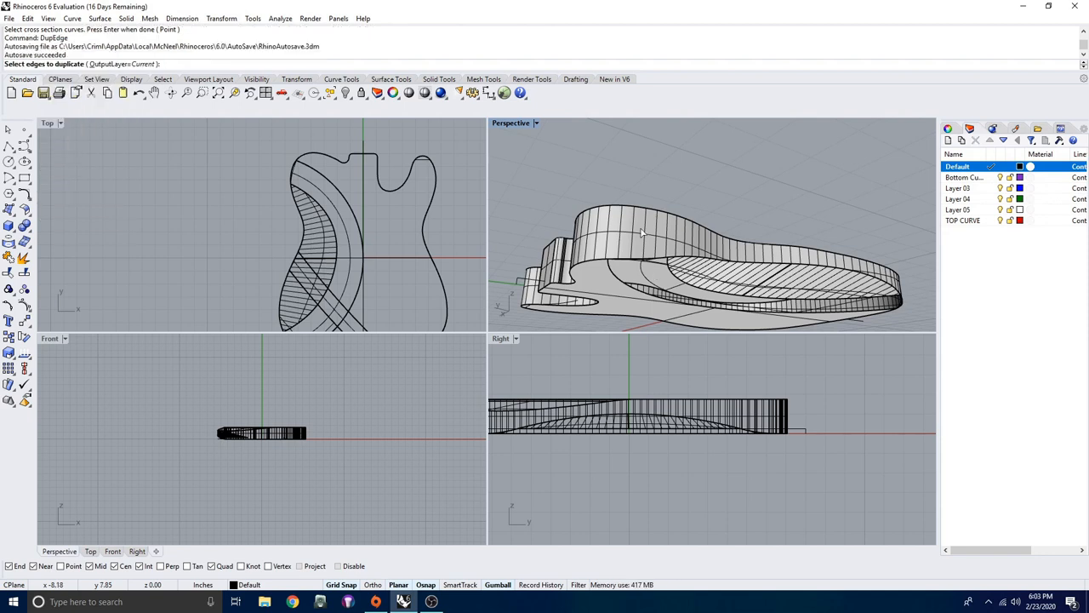
pyautogui.click(720, 287)
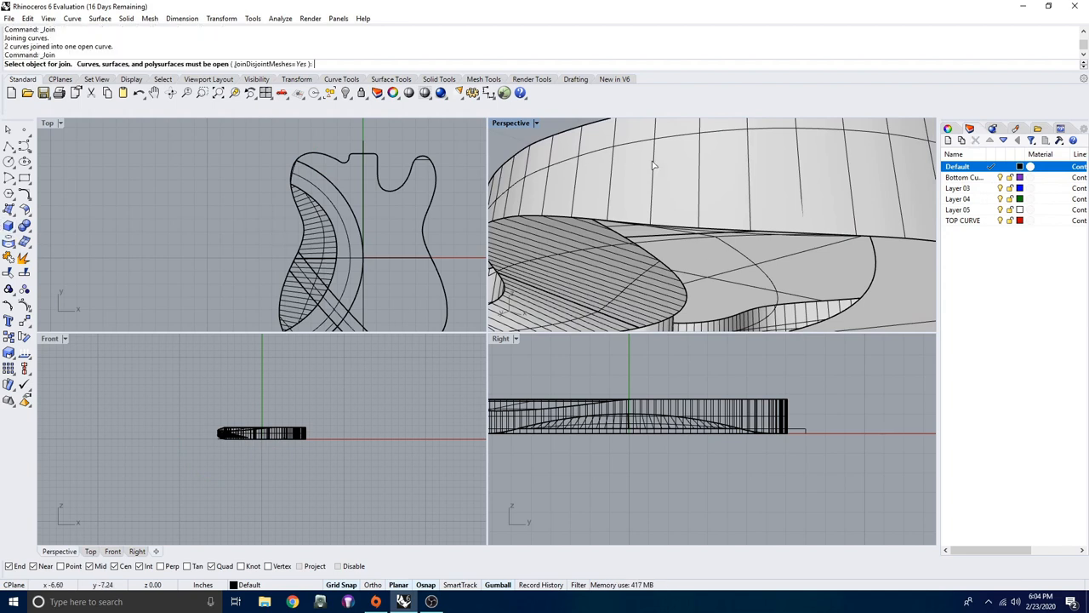
pyautogui.write('DupEdge')
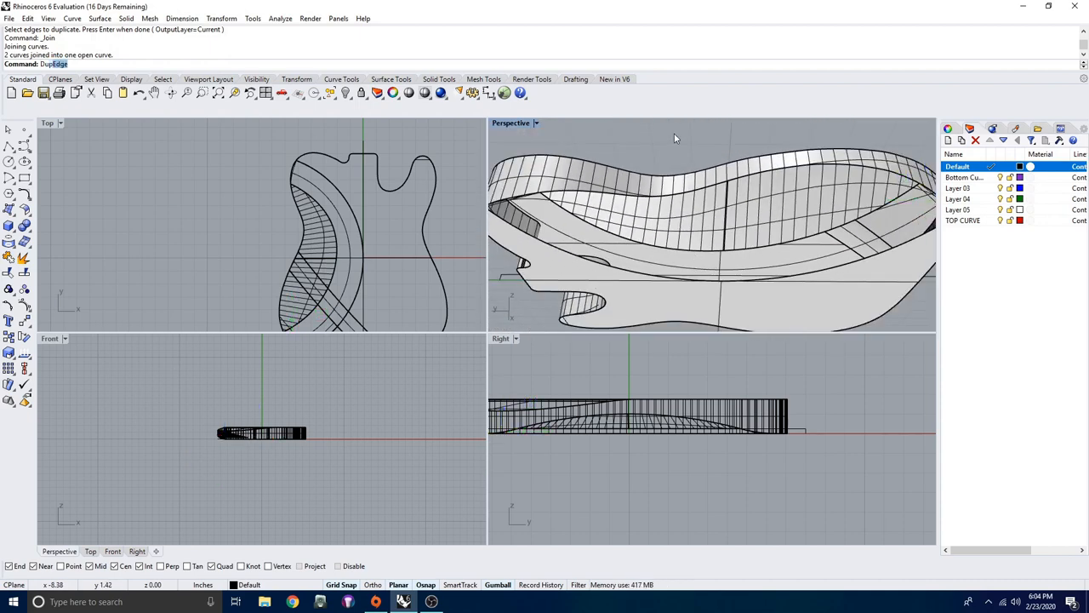
pyautogui.click(637, 275)
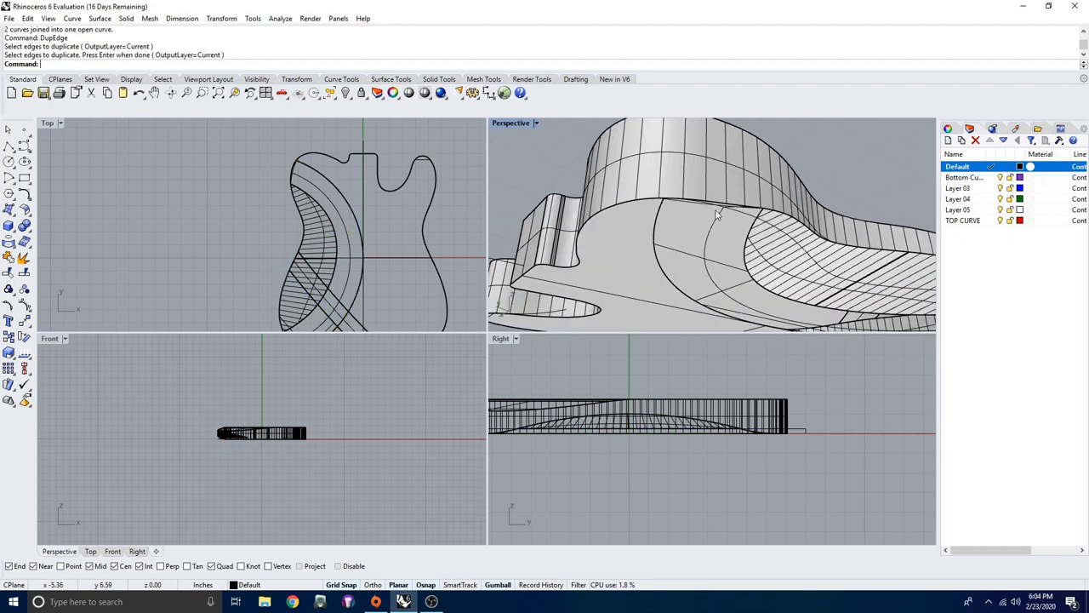
pyautogui.click(714, 205)
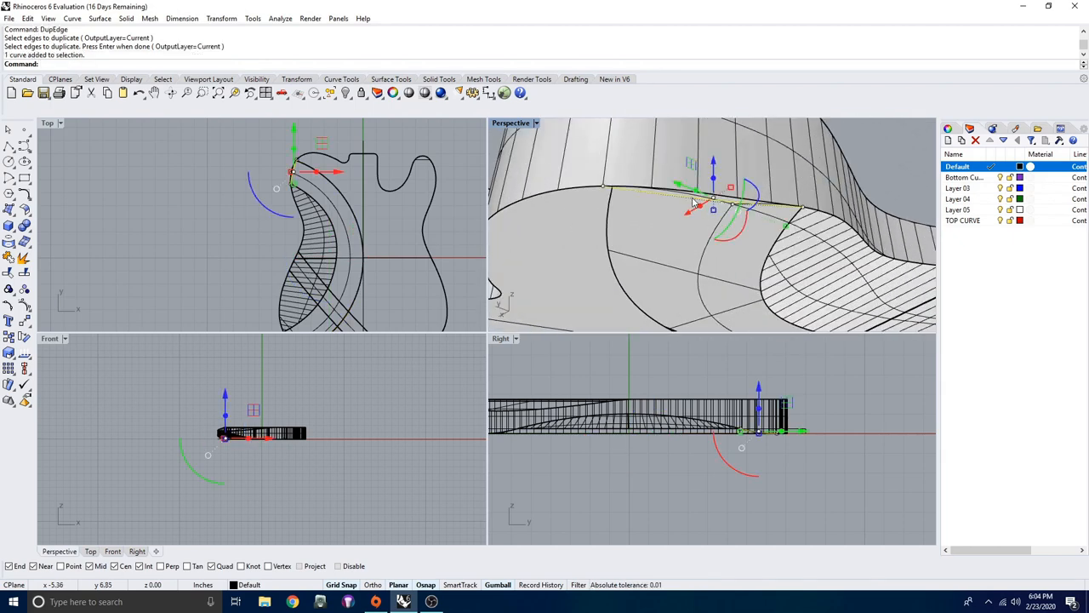
pyautogui.press('Delete')
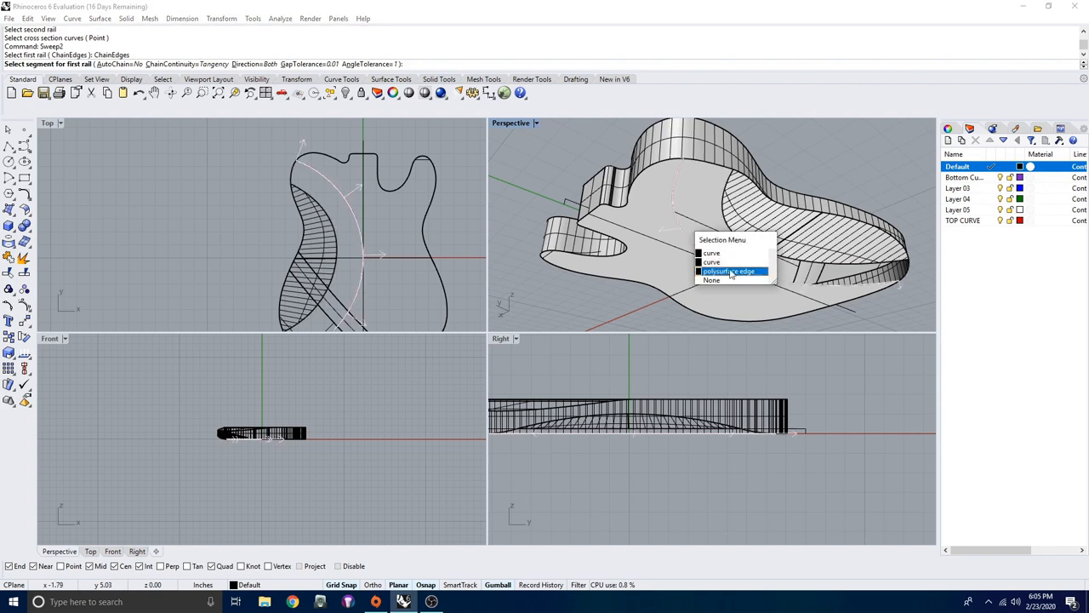
# Sweep2 between the body edge and contour curve through two cross-sections, filling the belly cut
pyautogui.click(730, 271)
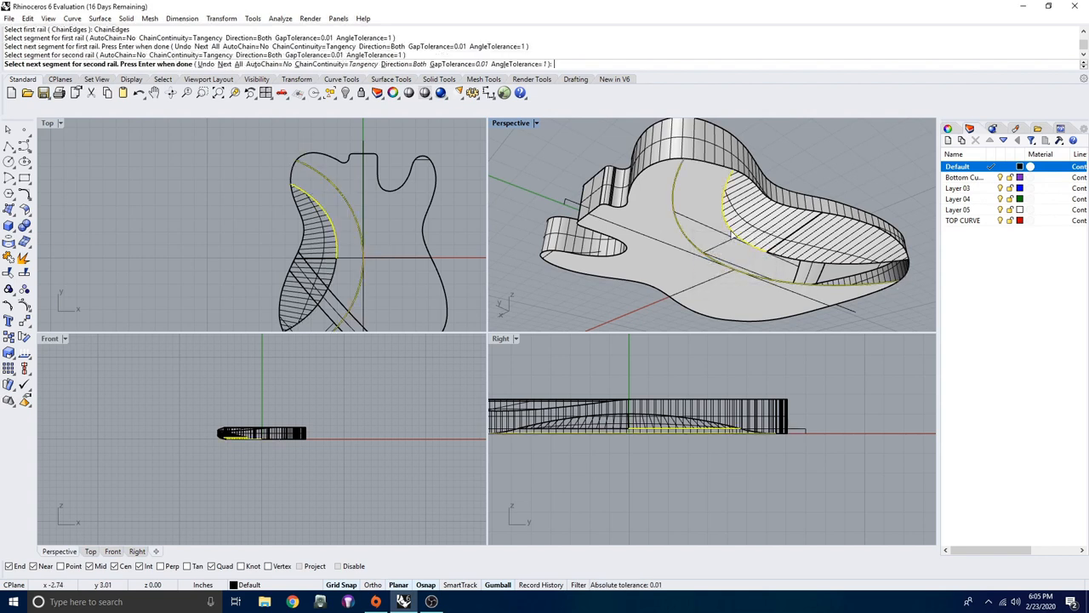
pyautogui.click(727, 234)
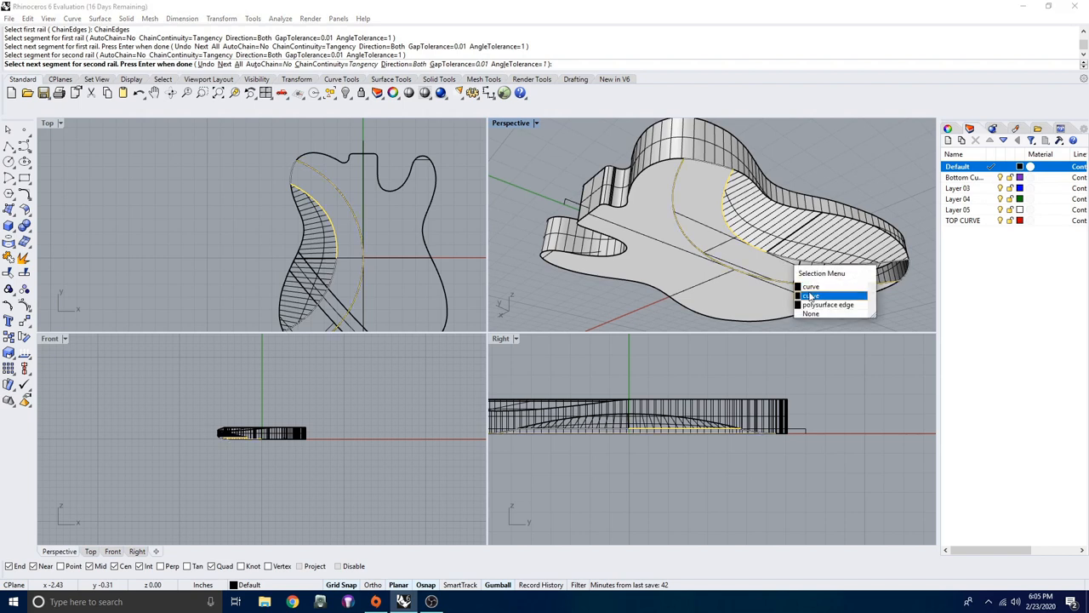
pyautogui.click(811, 296)
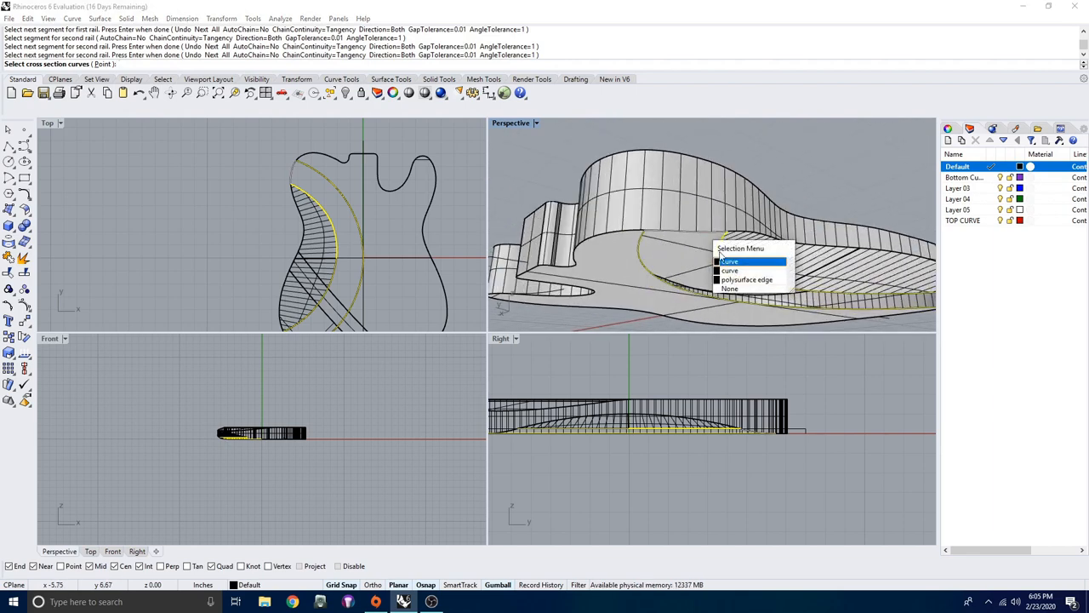
pyautogui.click(730, 262)
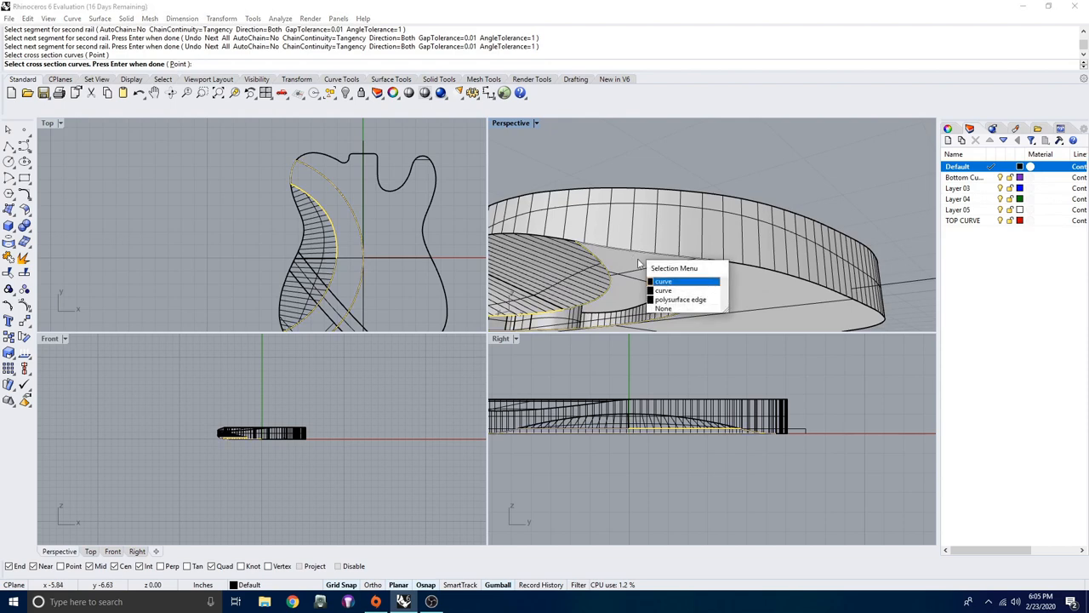
pyautogui.click(663, 281)
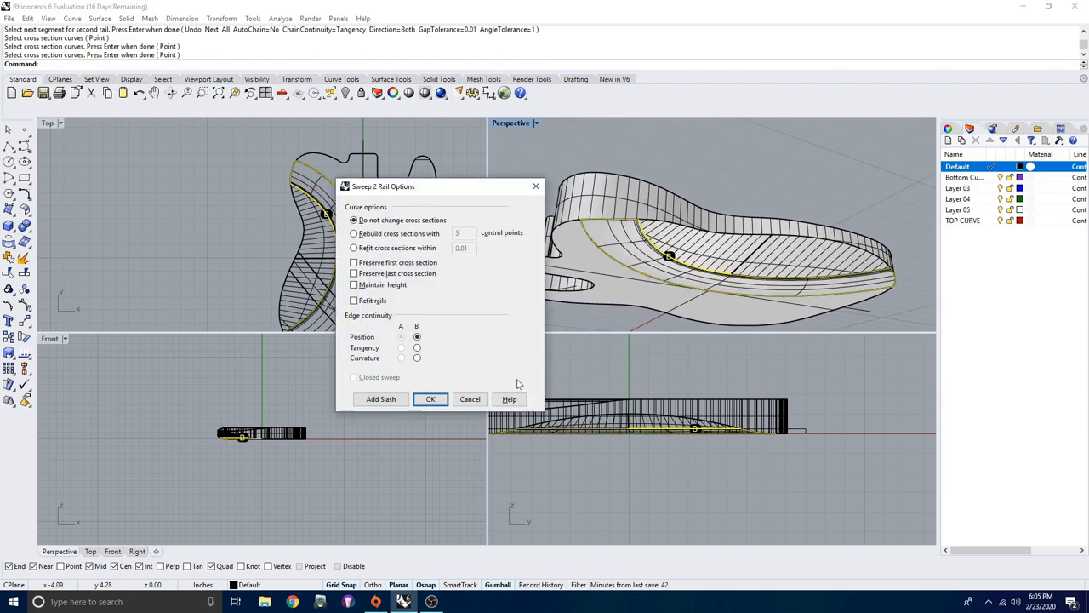
pyautogui.click(430, 399)
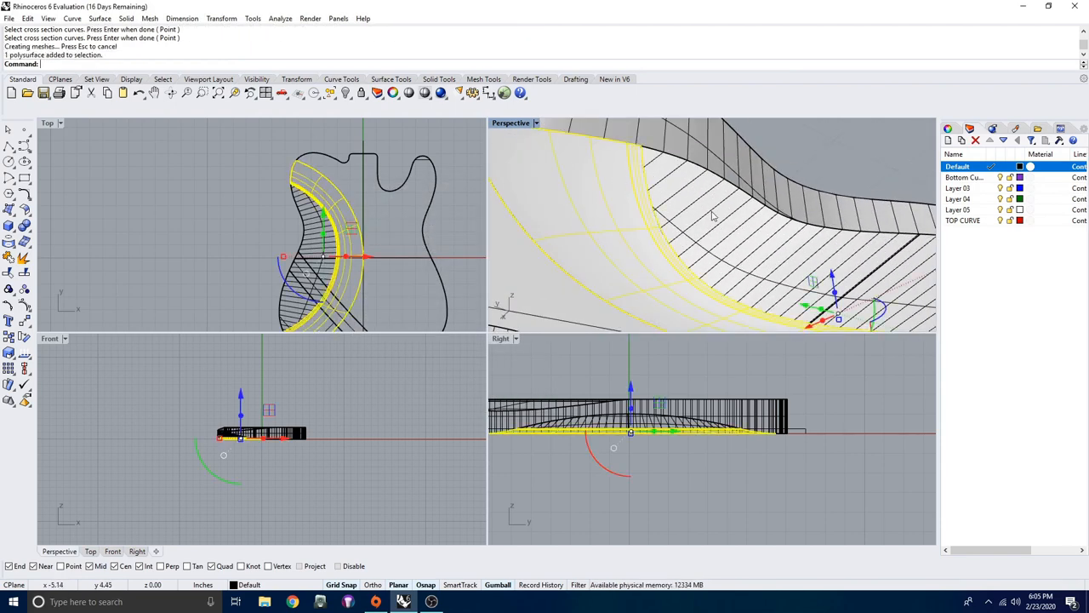
pyautogui.press('Enter')
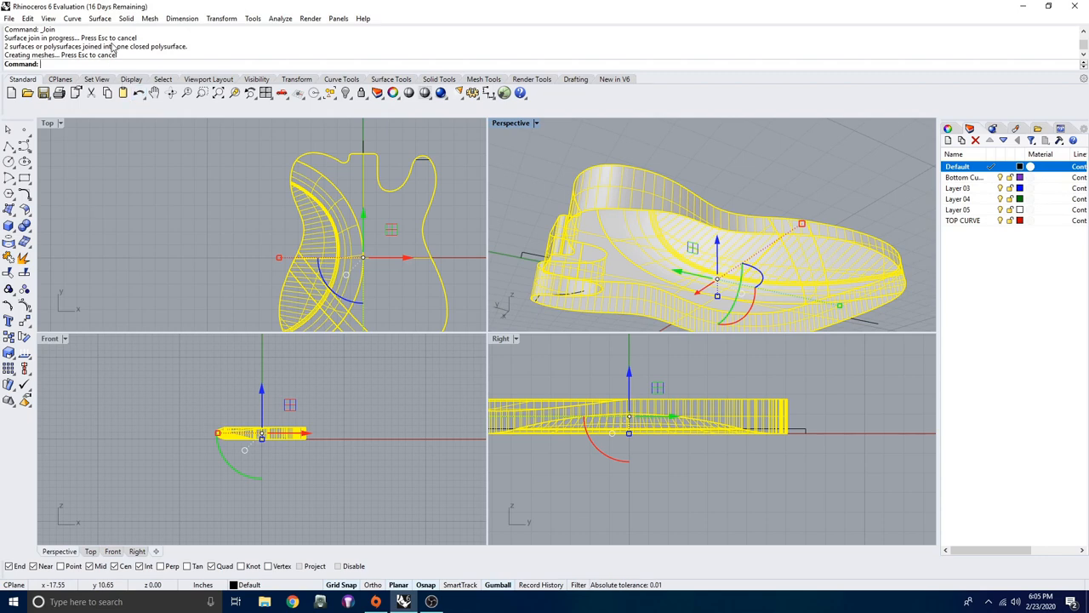
pyautogui.moveTo(737, 148)
pyautogui.write('FilletEdge')
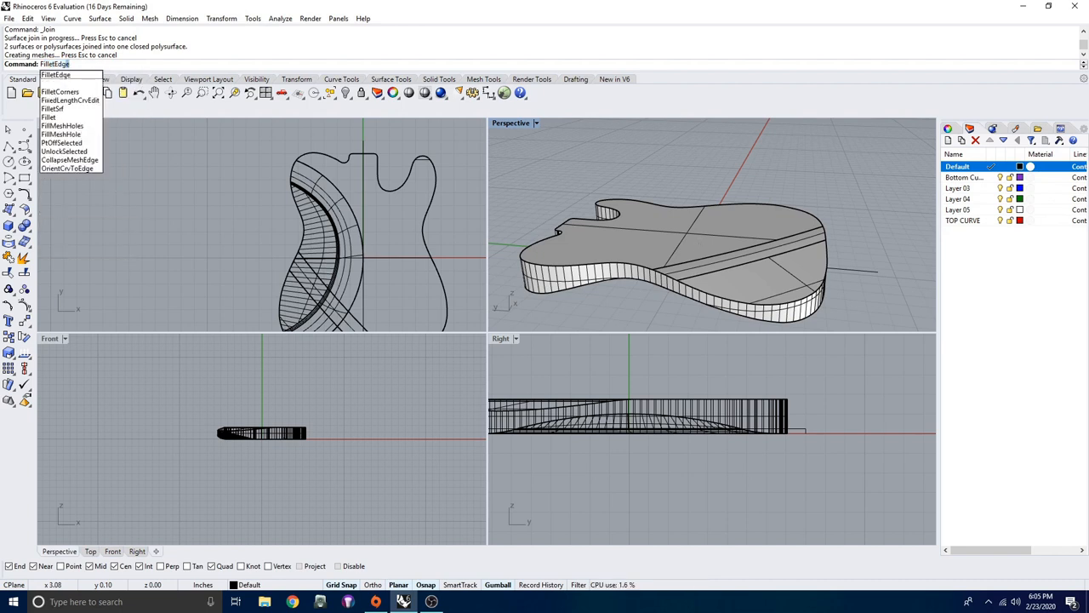
# Fillet the body's top outline edges with FilletEdge at a 1/16 inch radius
pyautogui.click(56, 74)
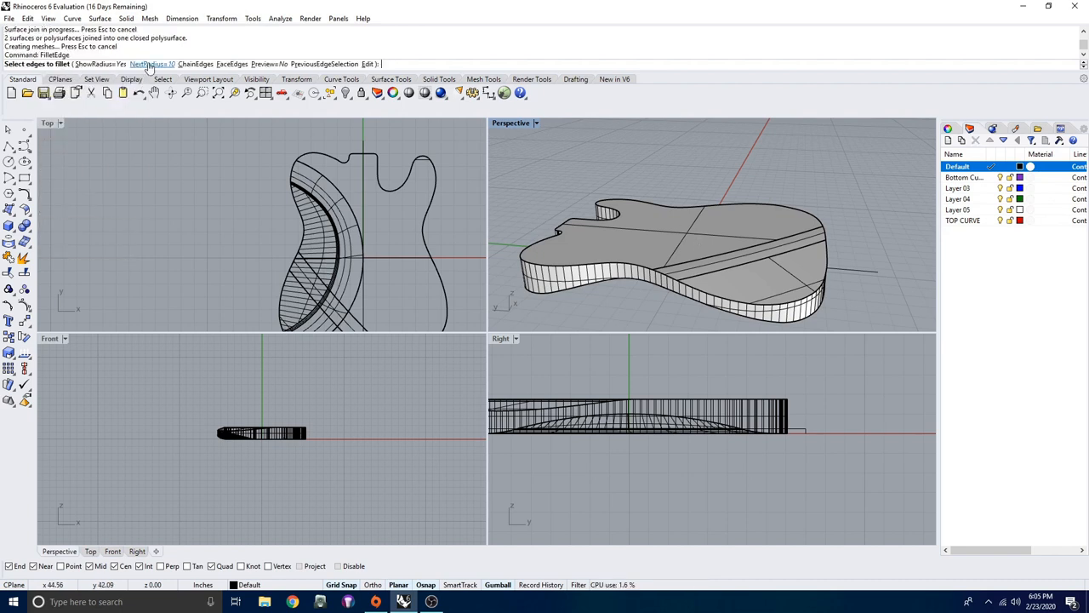
pyautogui.click(152, 64)
pyautogui.write('1/16')
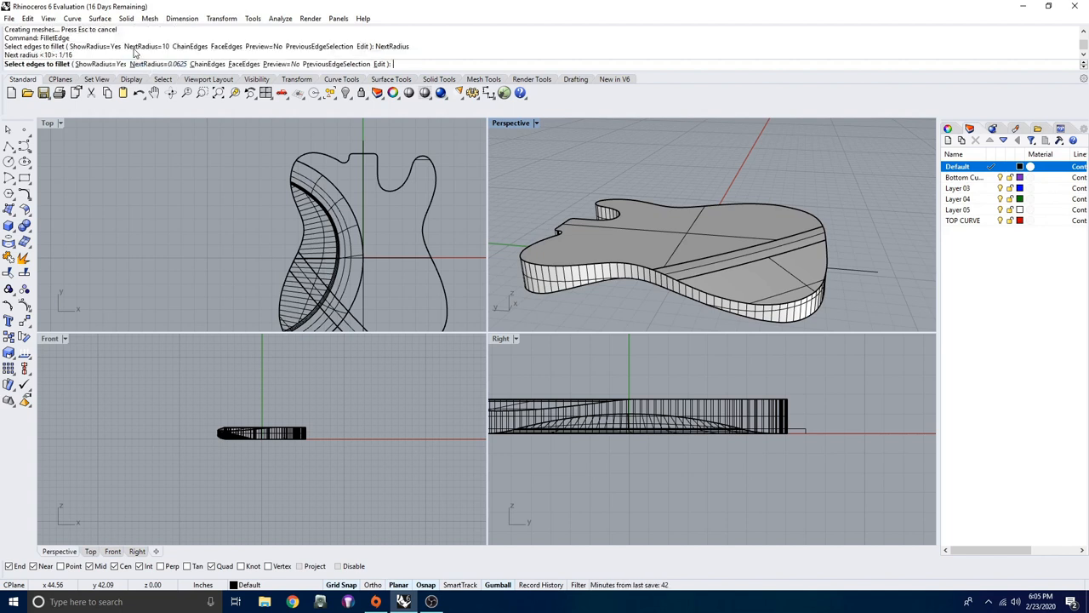
pyautogui.click(660, 275)
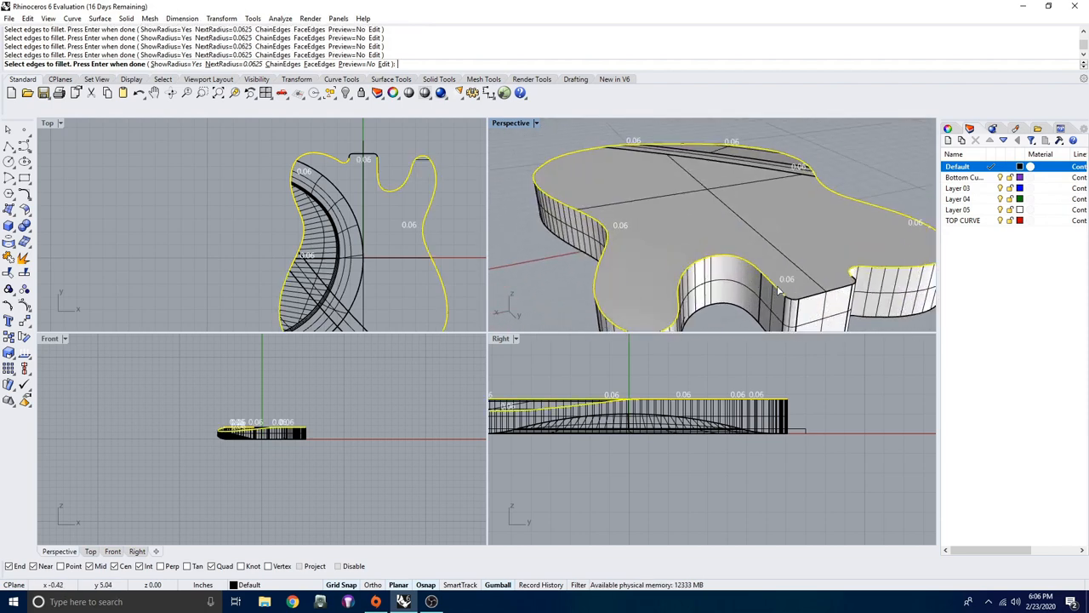
pyautogui.moveTo(766, 238); pyautogui.dragTo(698, 289)
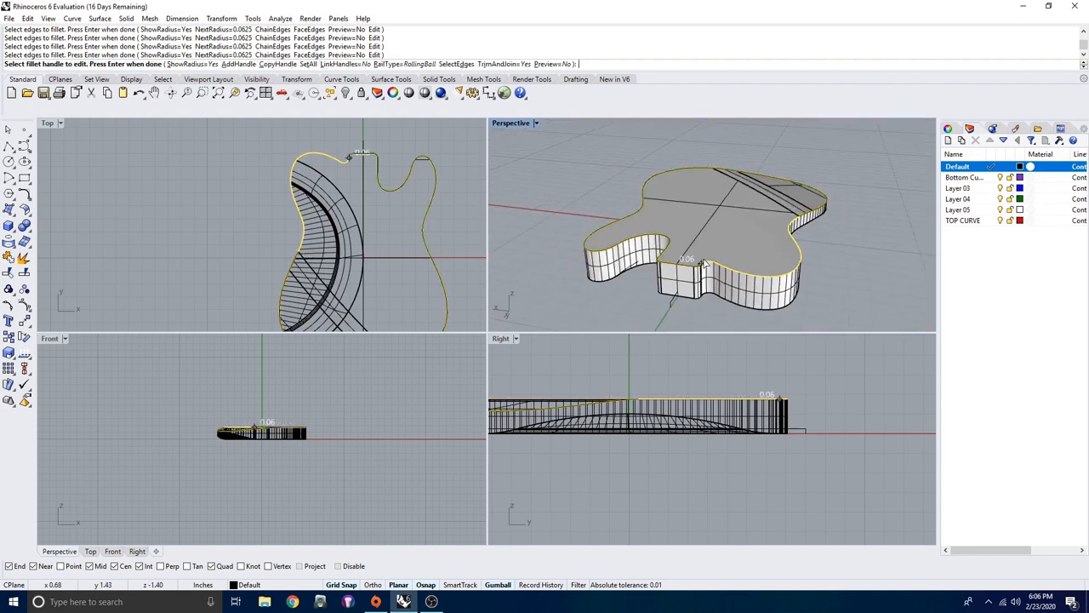
pyautogui.click(737, 255)
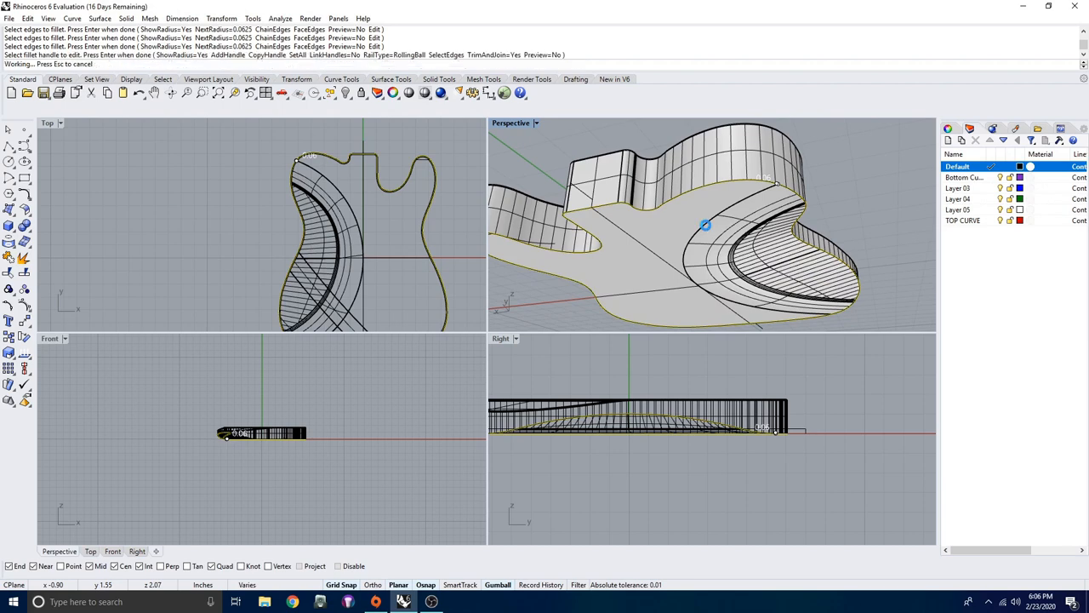
pyautogui.press('Enter')
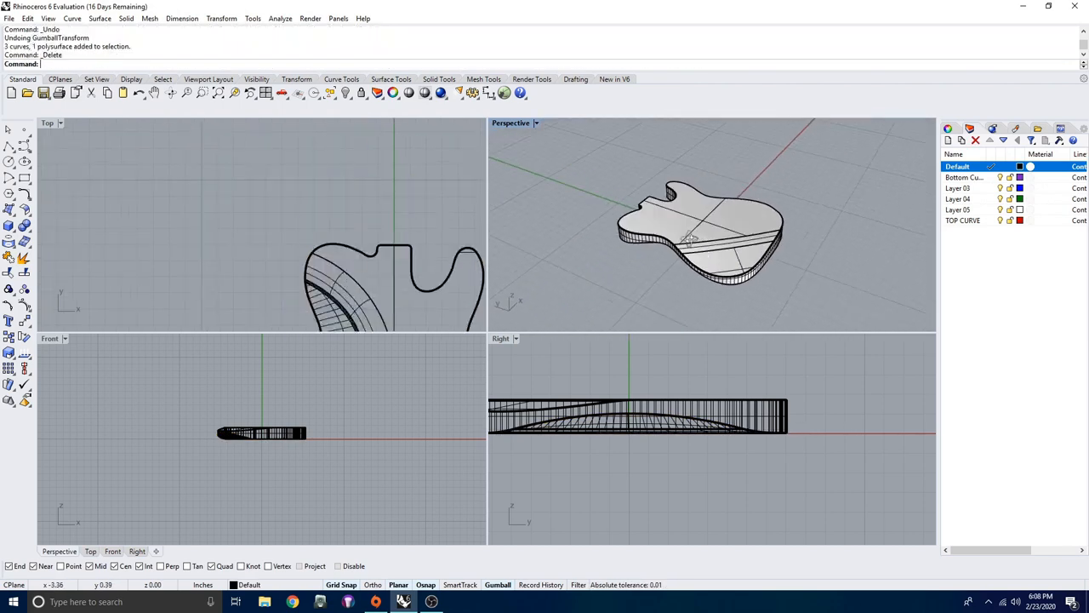
# Orbit the Perspective view to inspect the finished filleted guitar body
pyautogui.moveTo(706, 221); pyautogui.dragTo(732, 162)
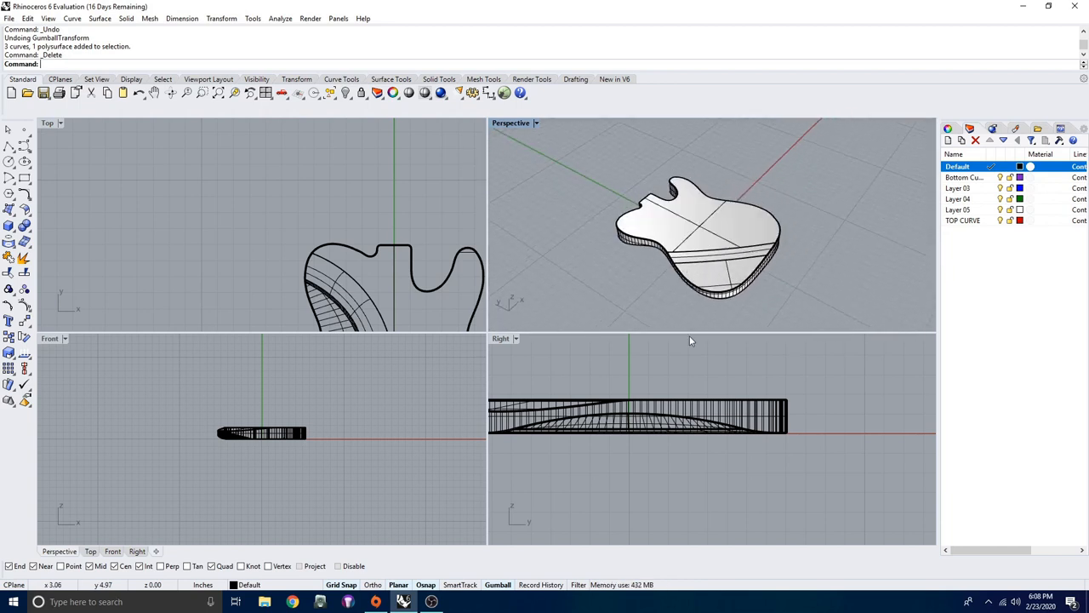
pyautogui.moveTo(694, 330)
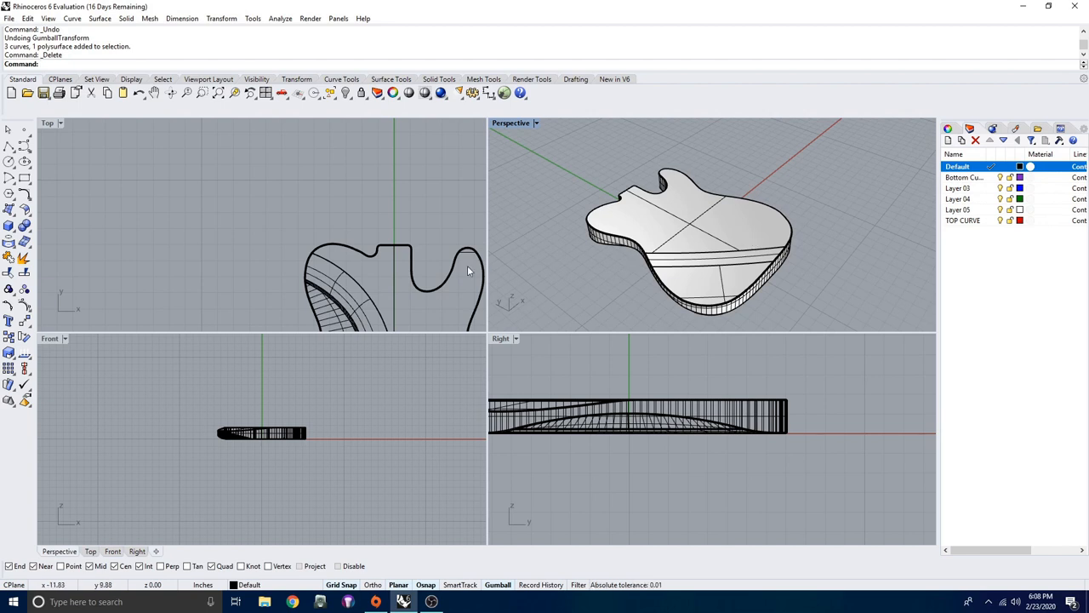
pyautogui.moveTo(730, 222)
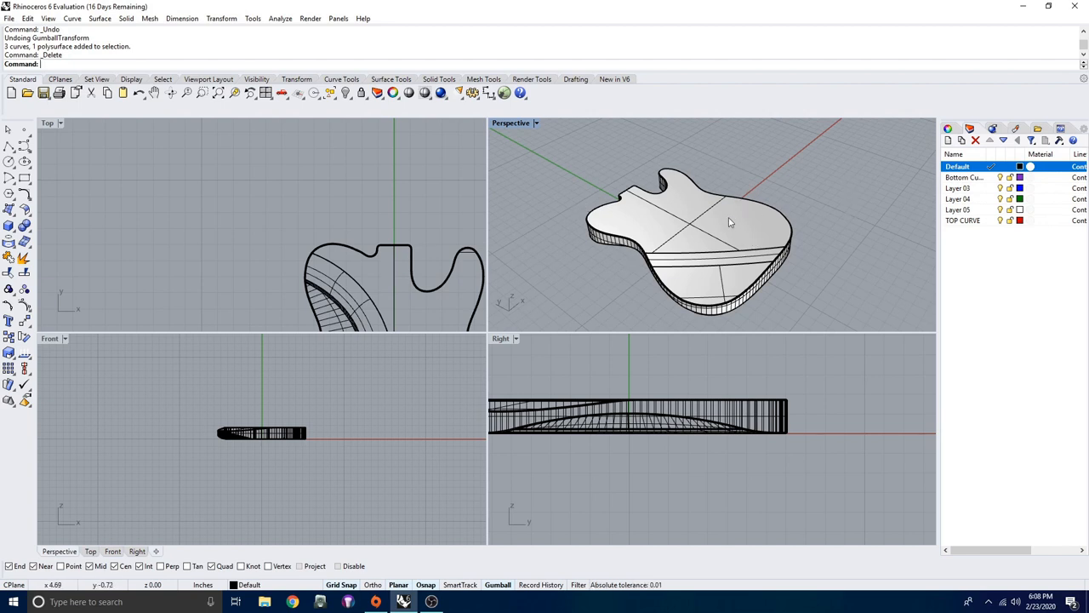
pyautogui.moveTo(788, 245)
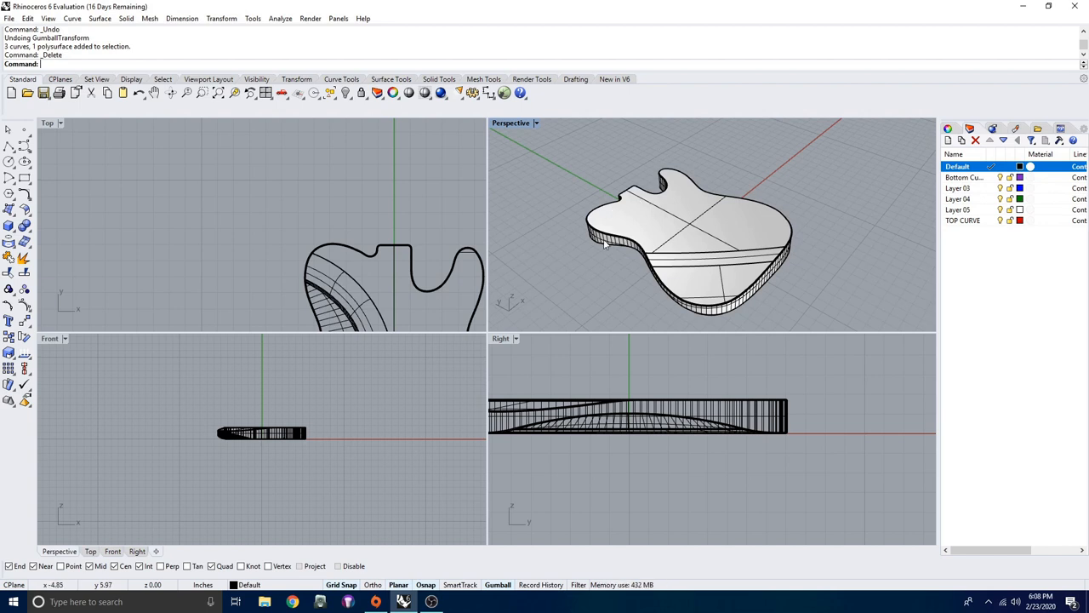
pyautogui.moveTo(672, 179)
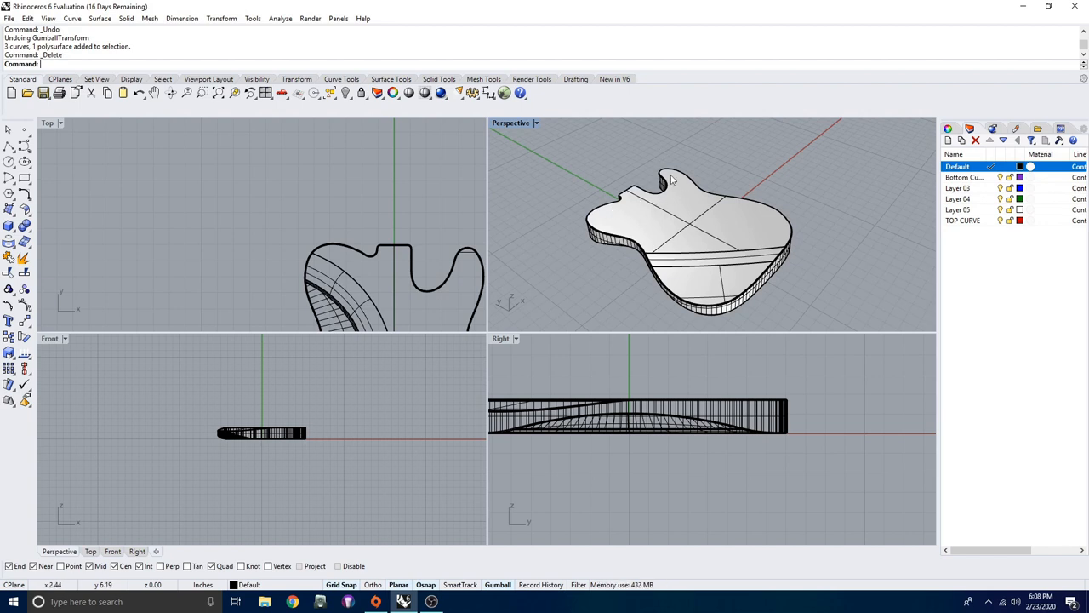
pyautogui.moveTo(641, 198)
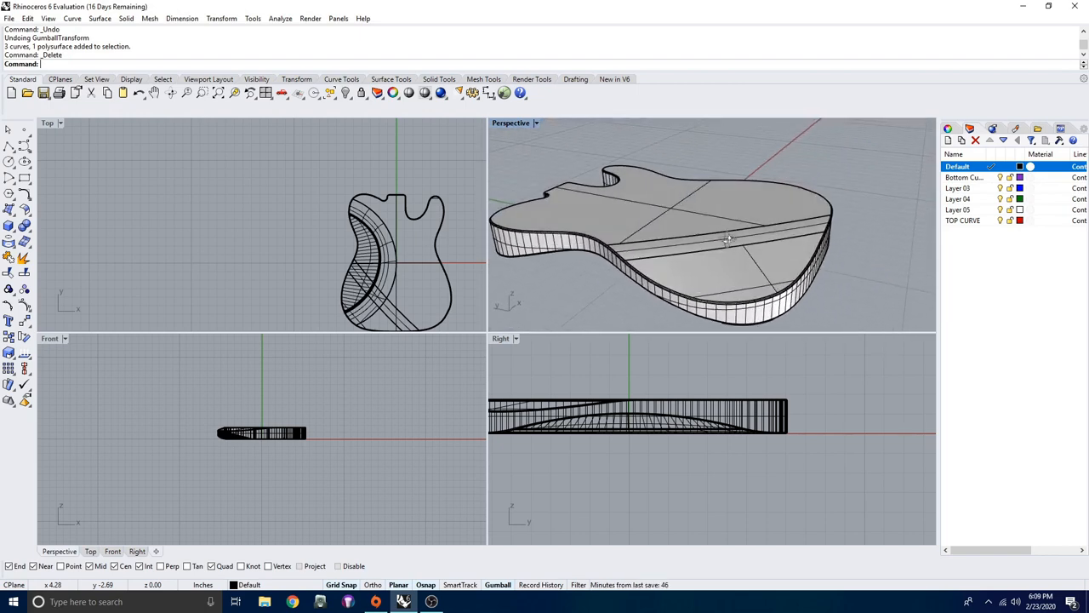
pyautogui.moveTo(723, 238); pyautogui.dragTo(698, 272)
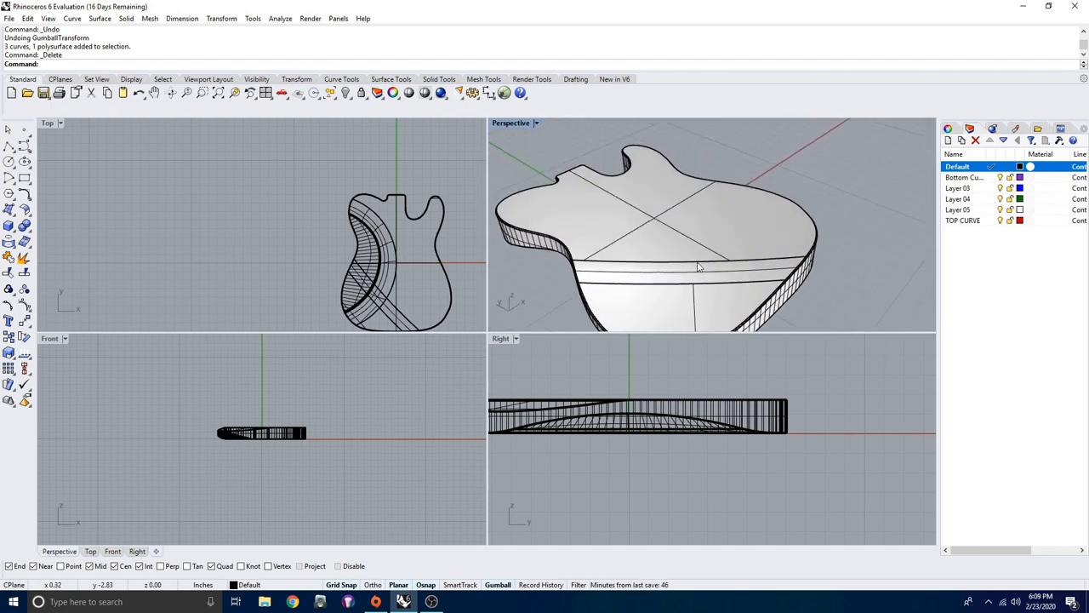